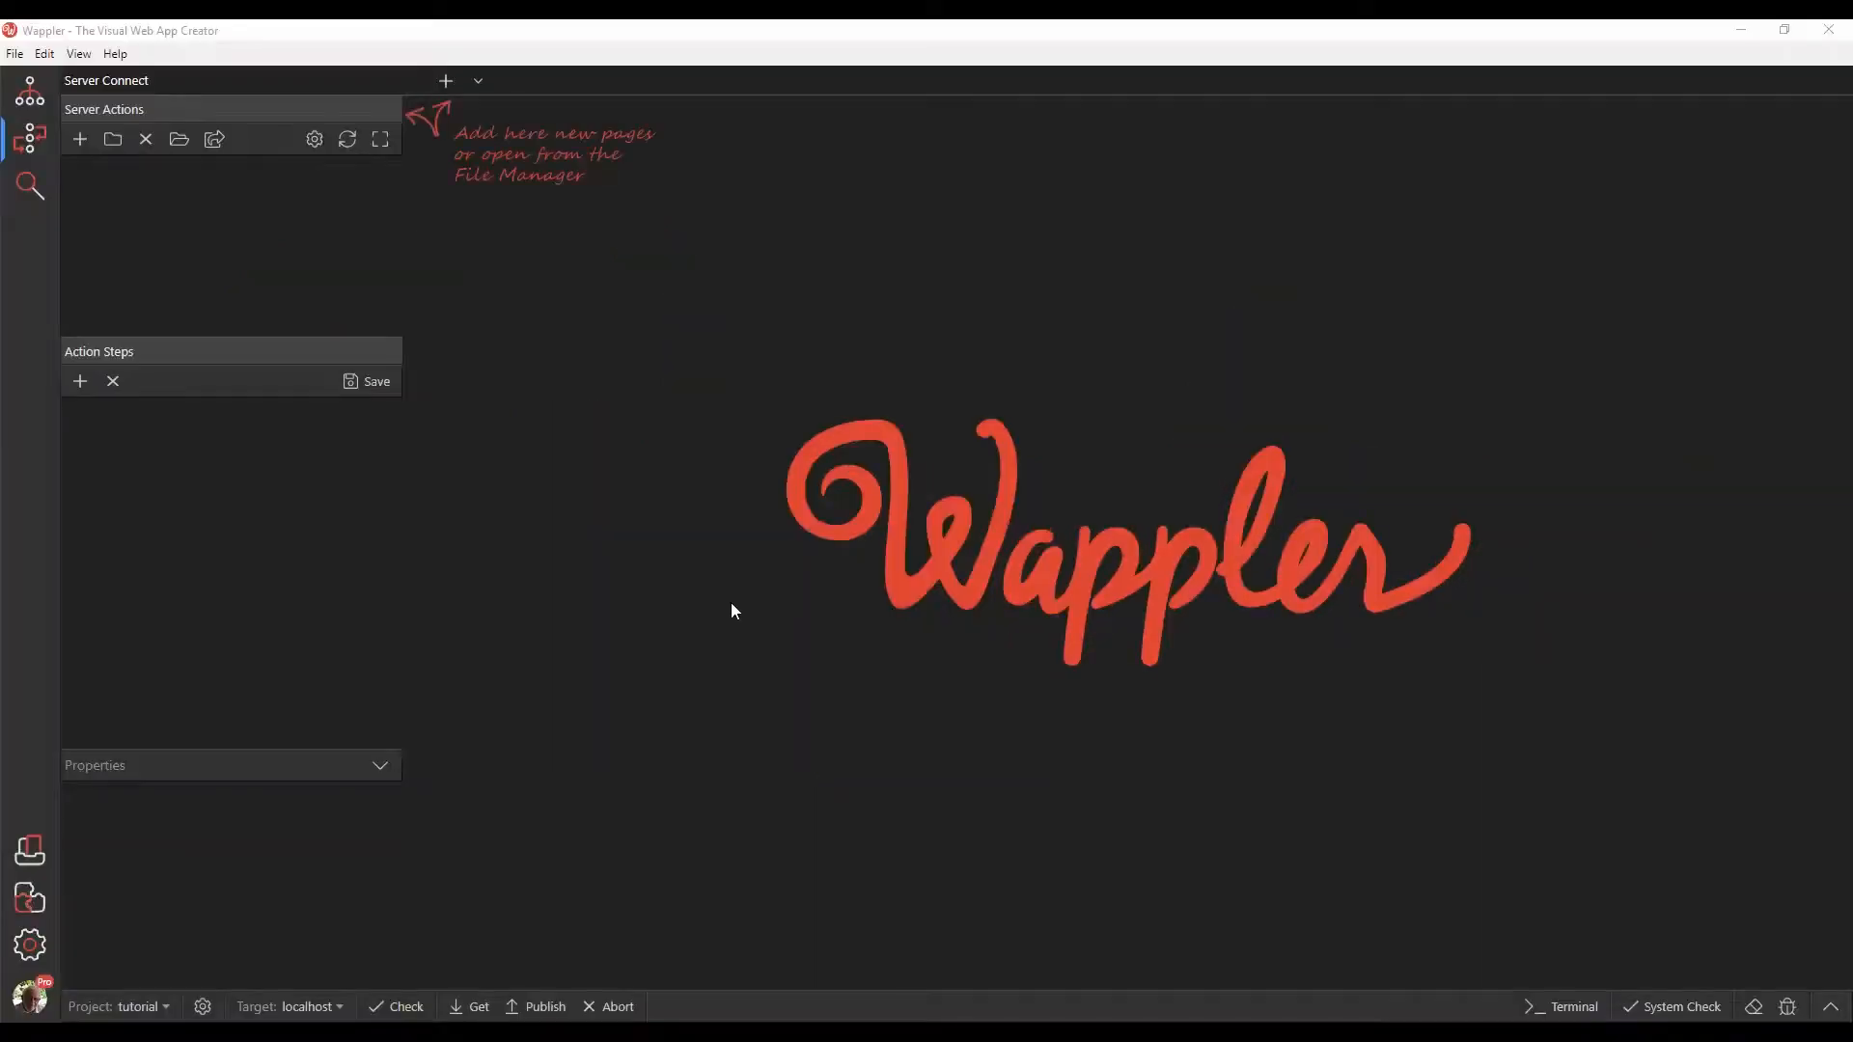
Step: Create two Server Actions folders named Galleries and Images
left_click(112, 139)
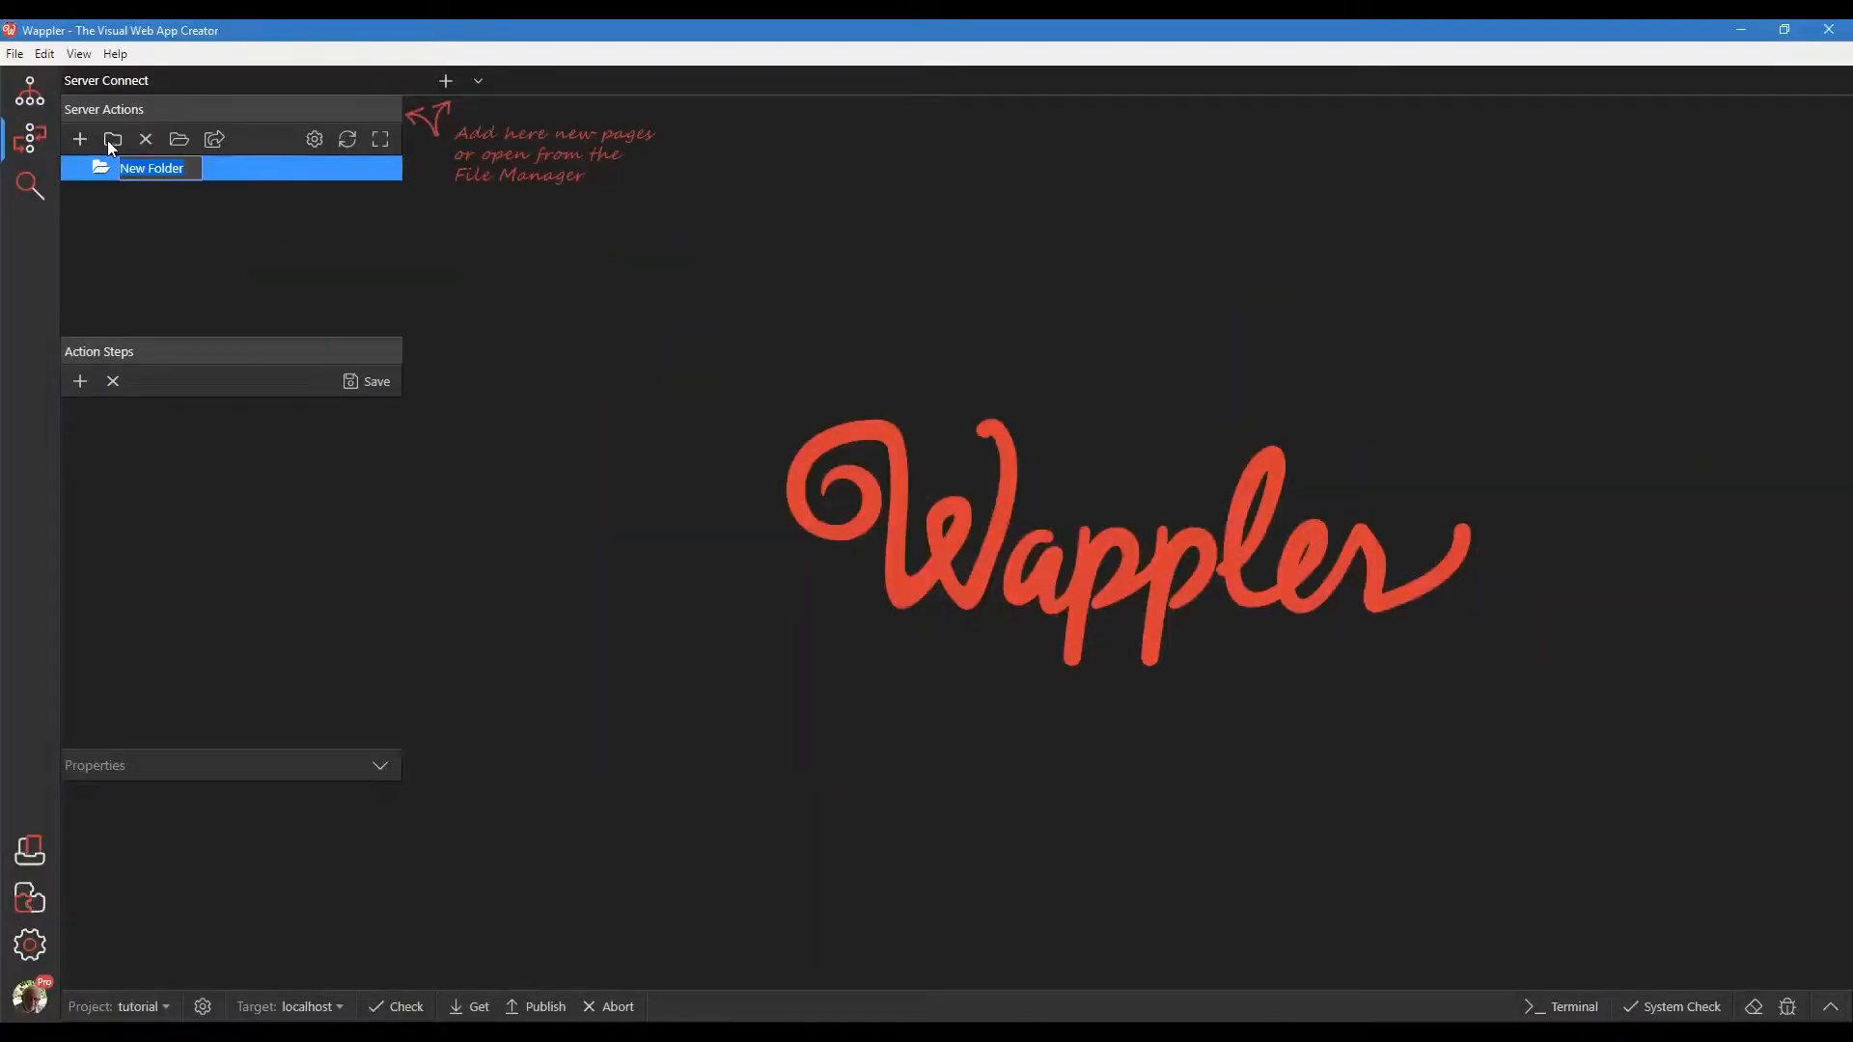
type("Gal")
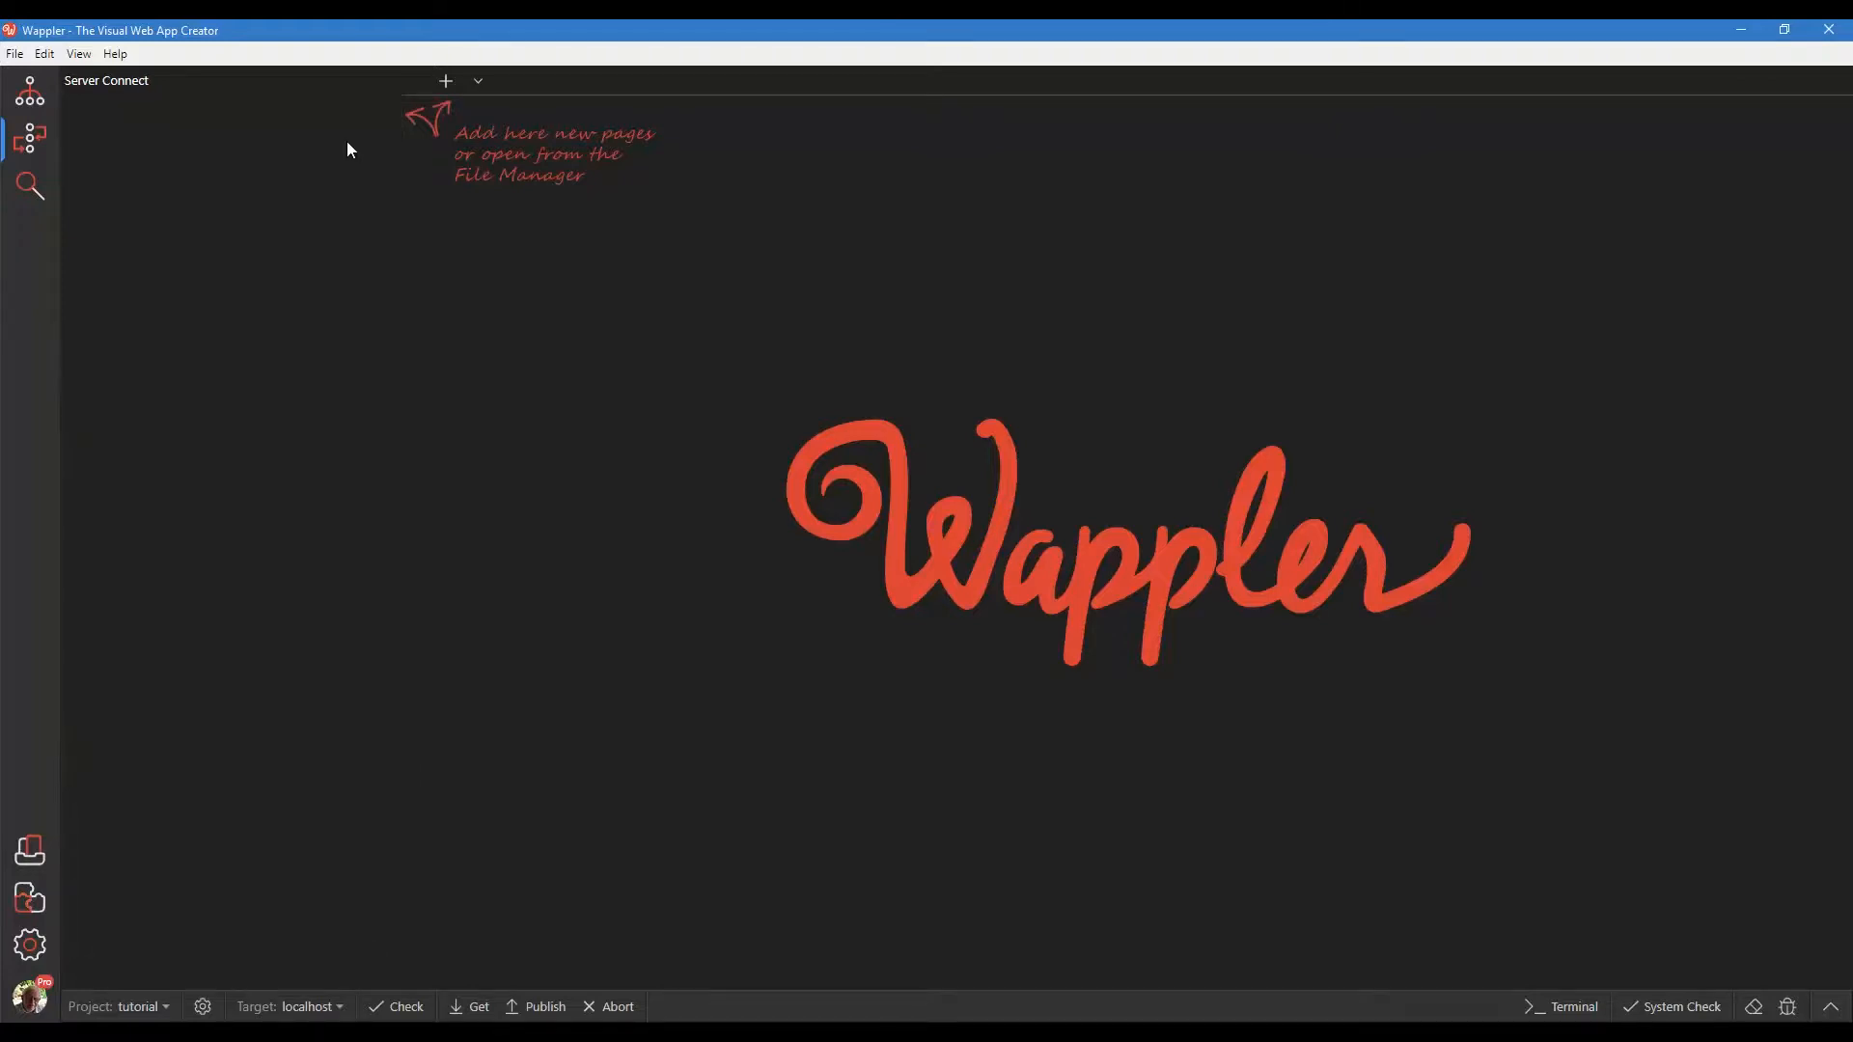
left_click(115, 139)
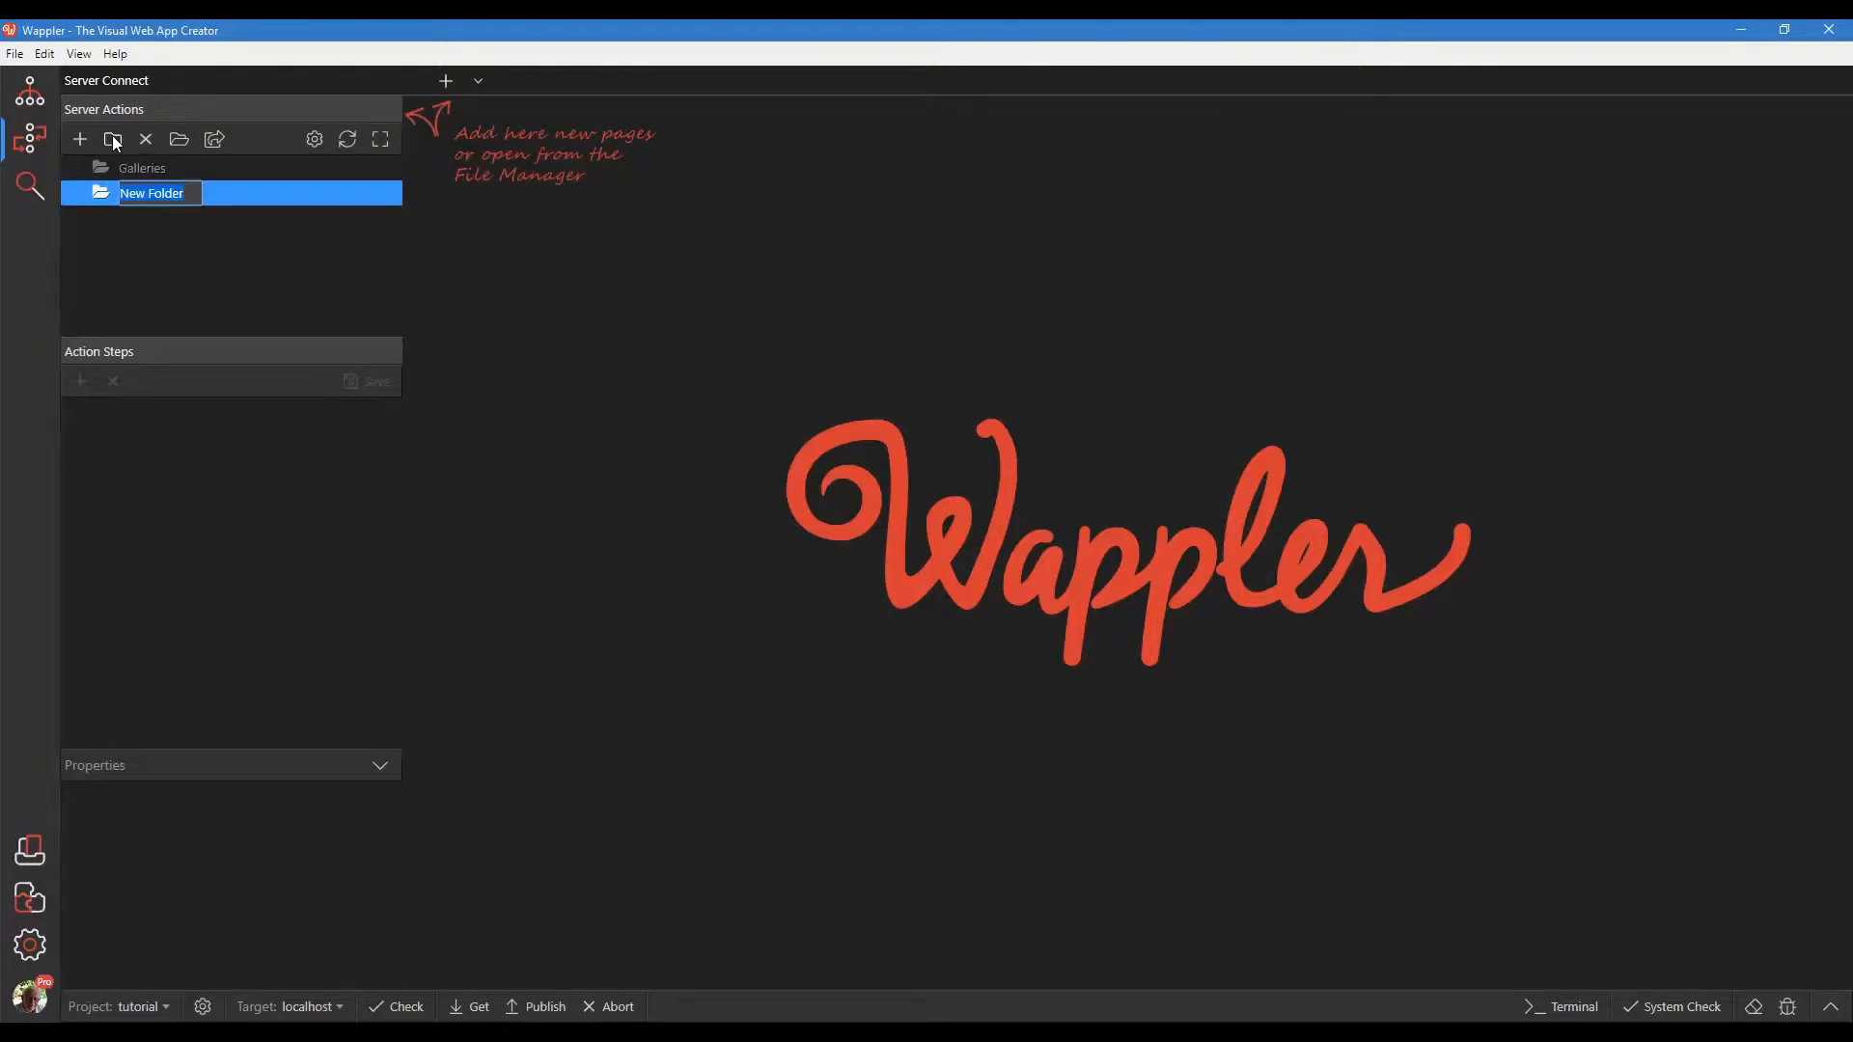
type("Images")
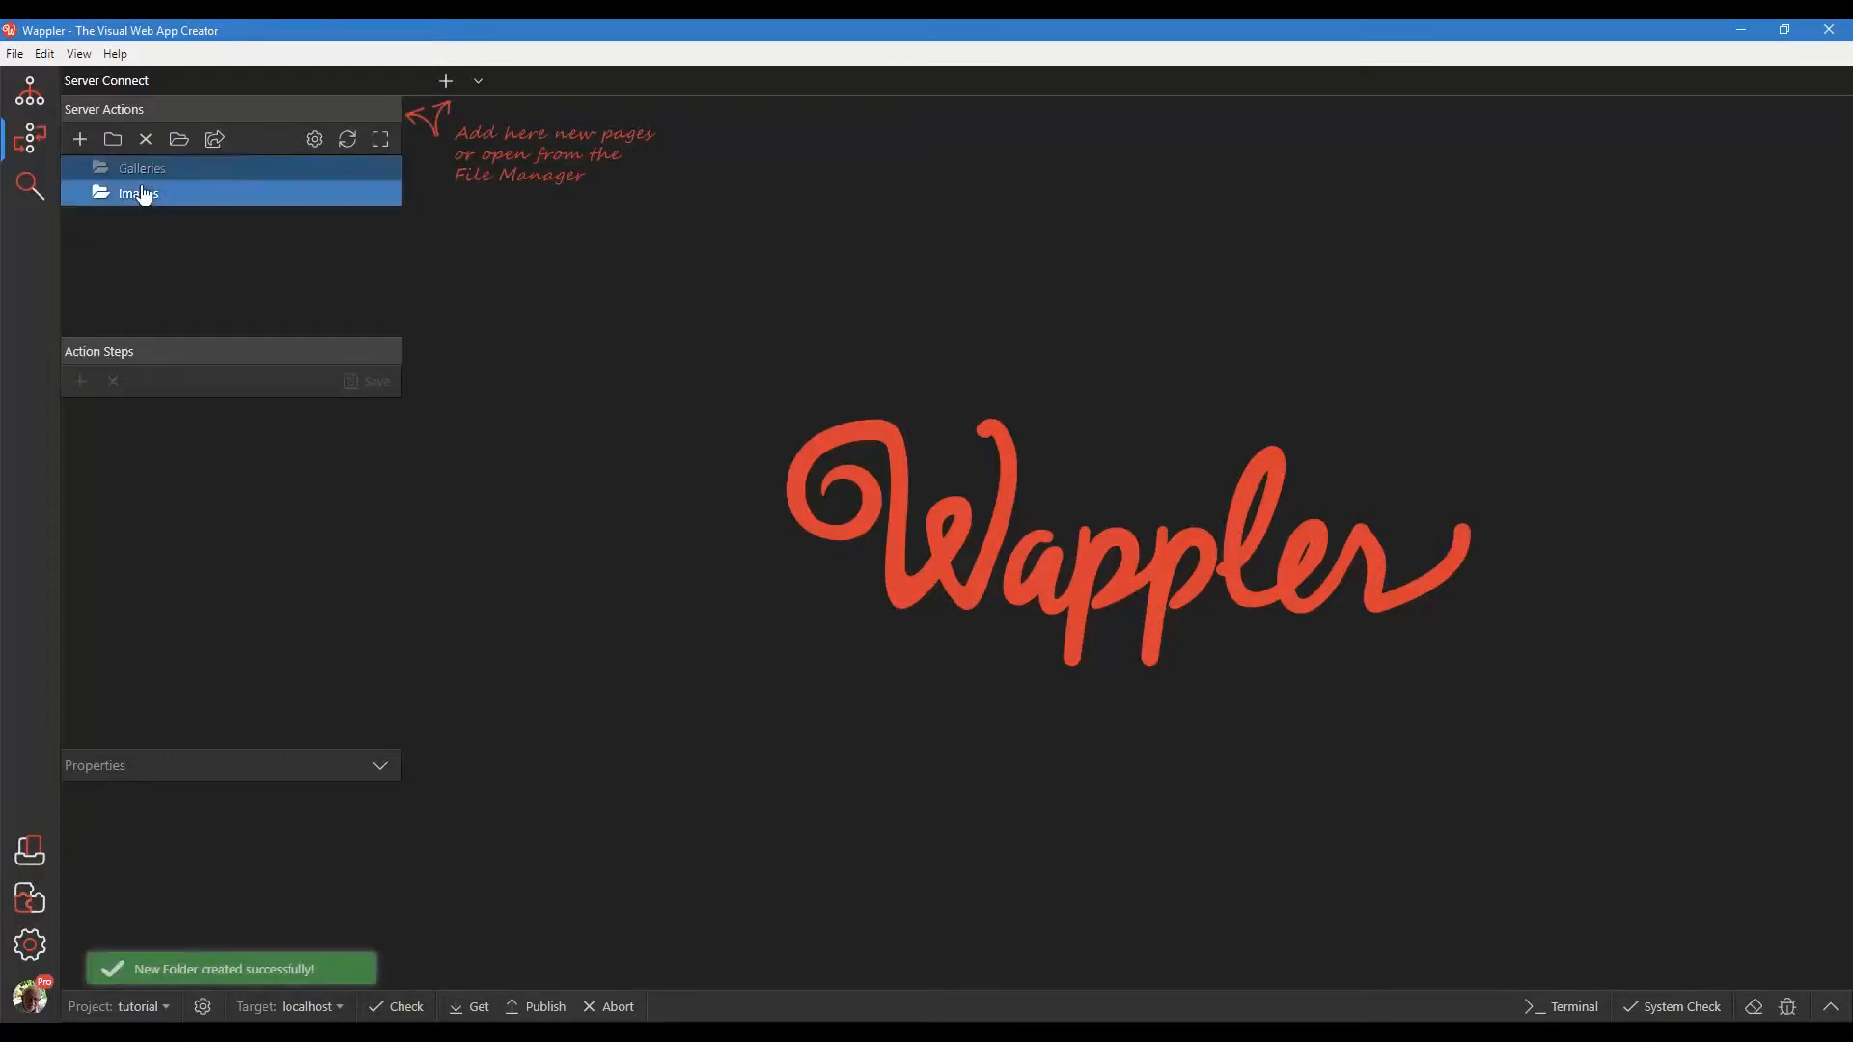
mouse_move(80, 139)
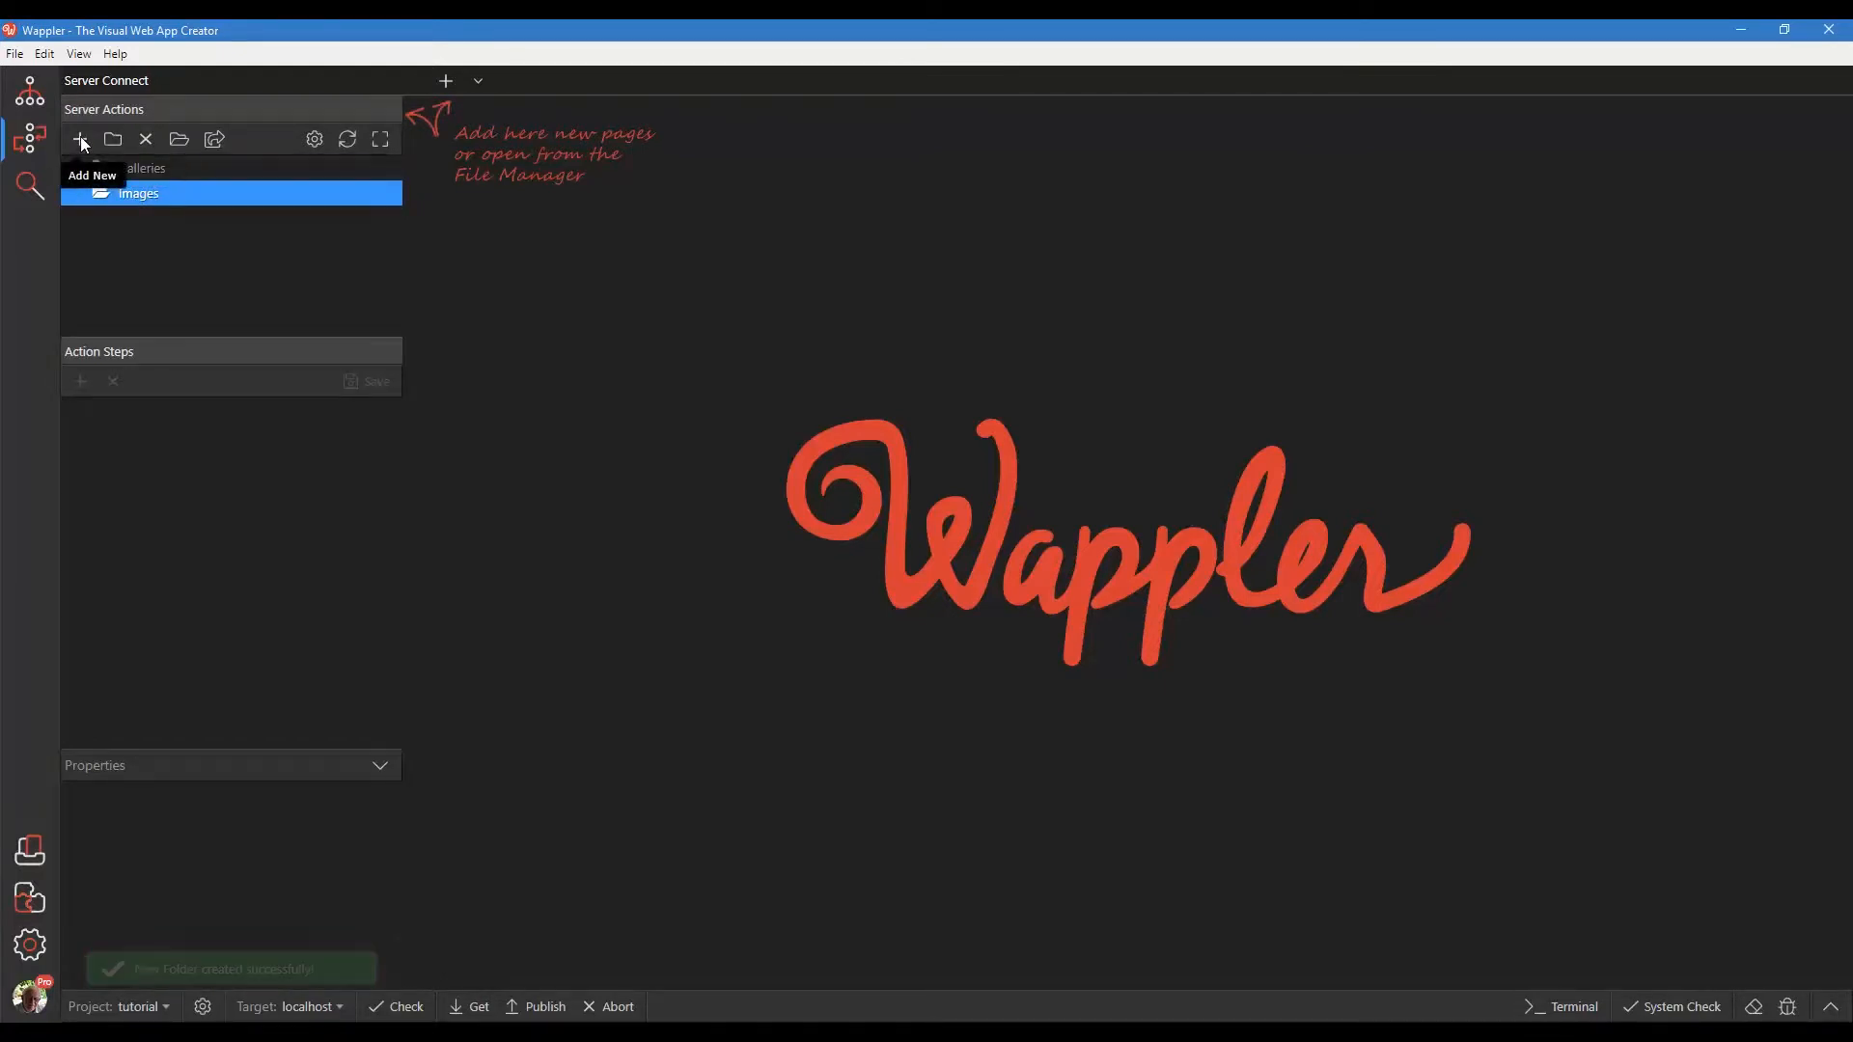
Step: Add insert, delete, list and sort action files inside the Images folder
left_click(79, 139)
type("insert")
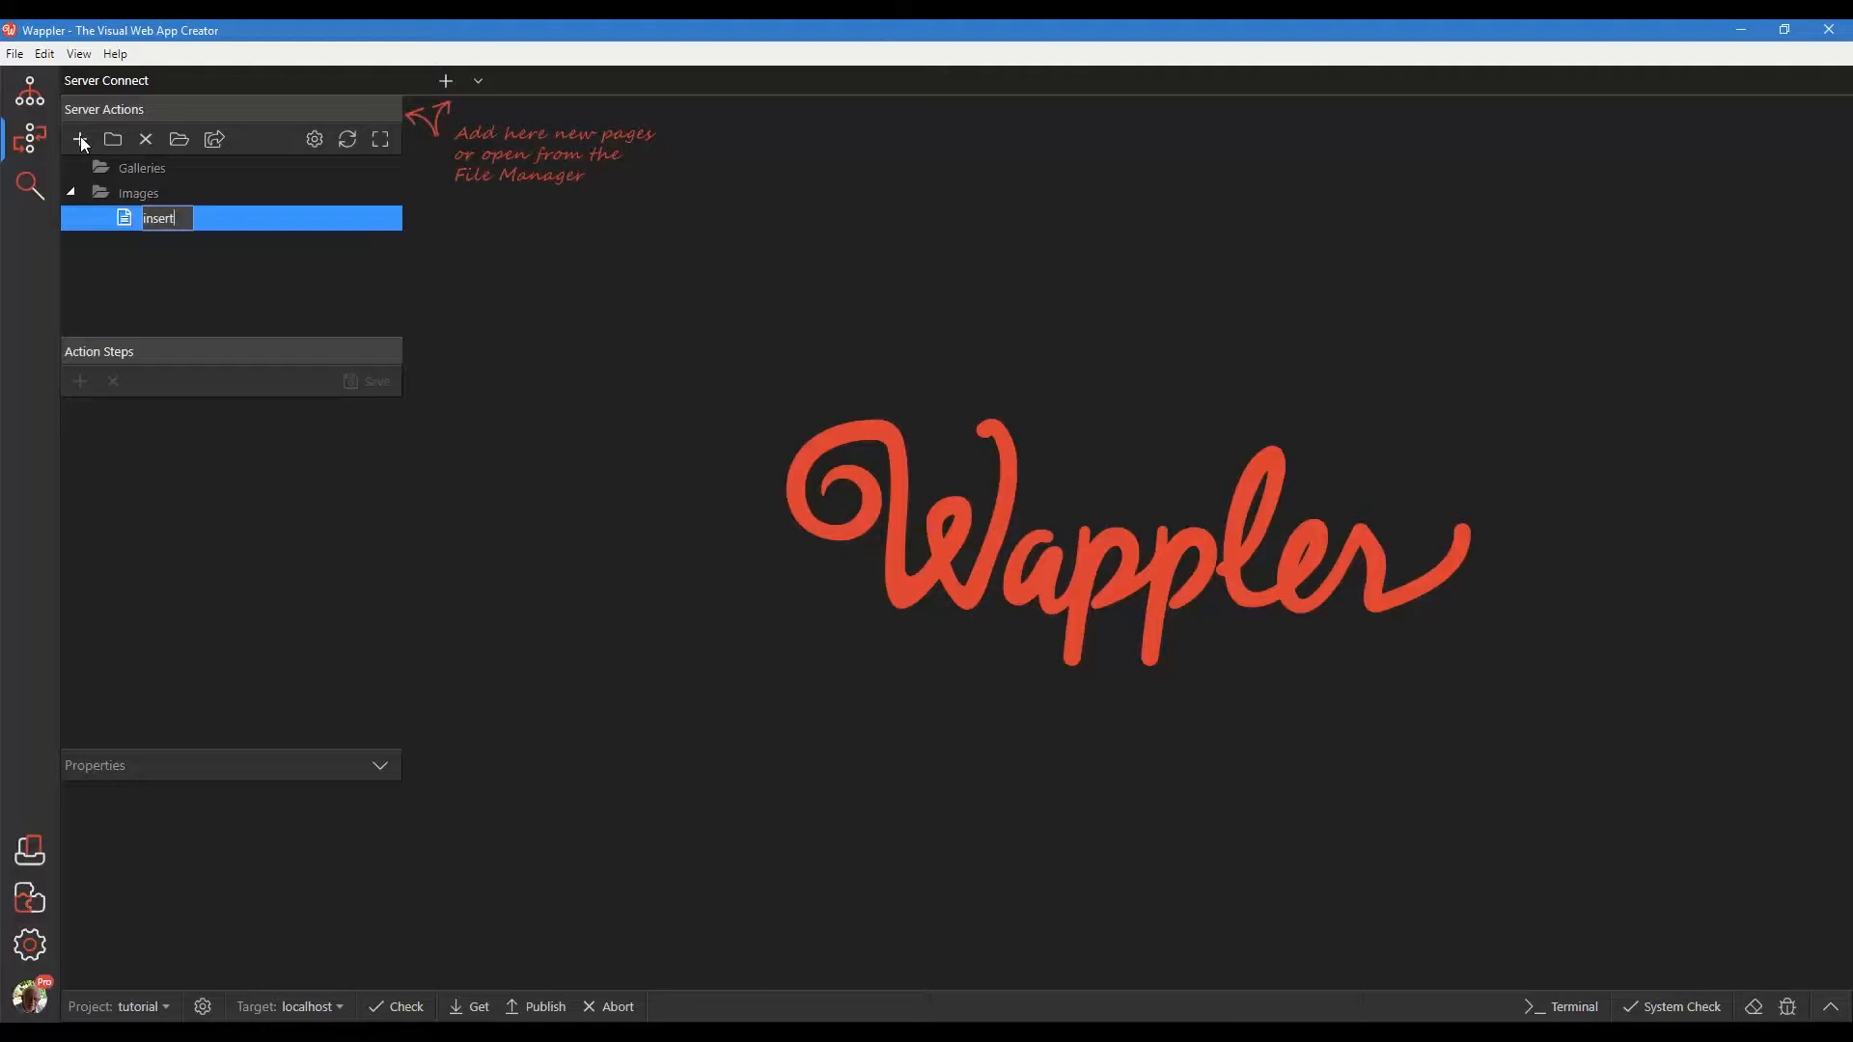
left_click(81, 141)
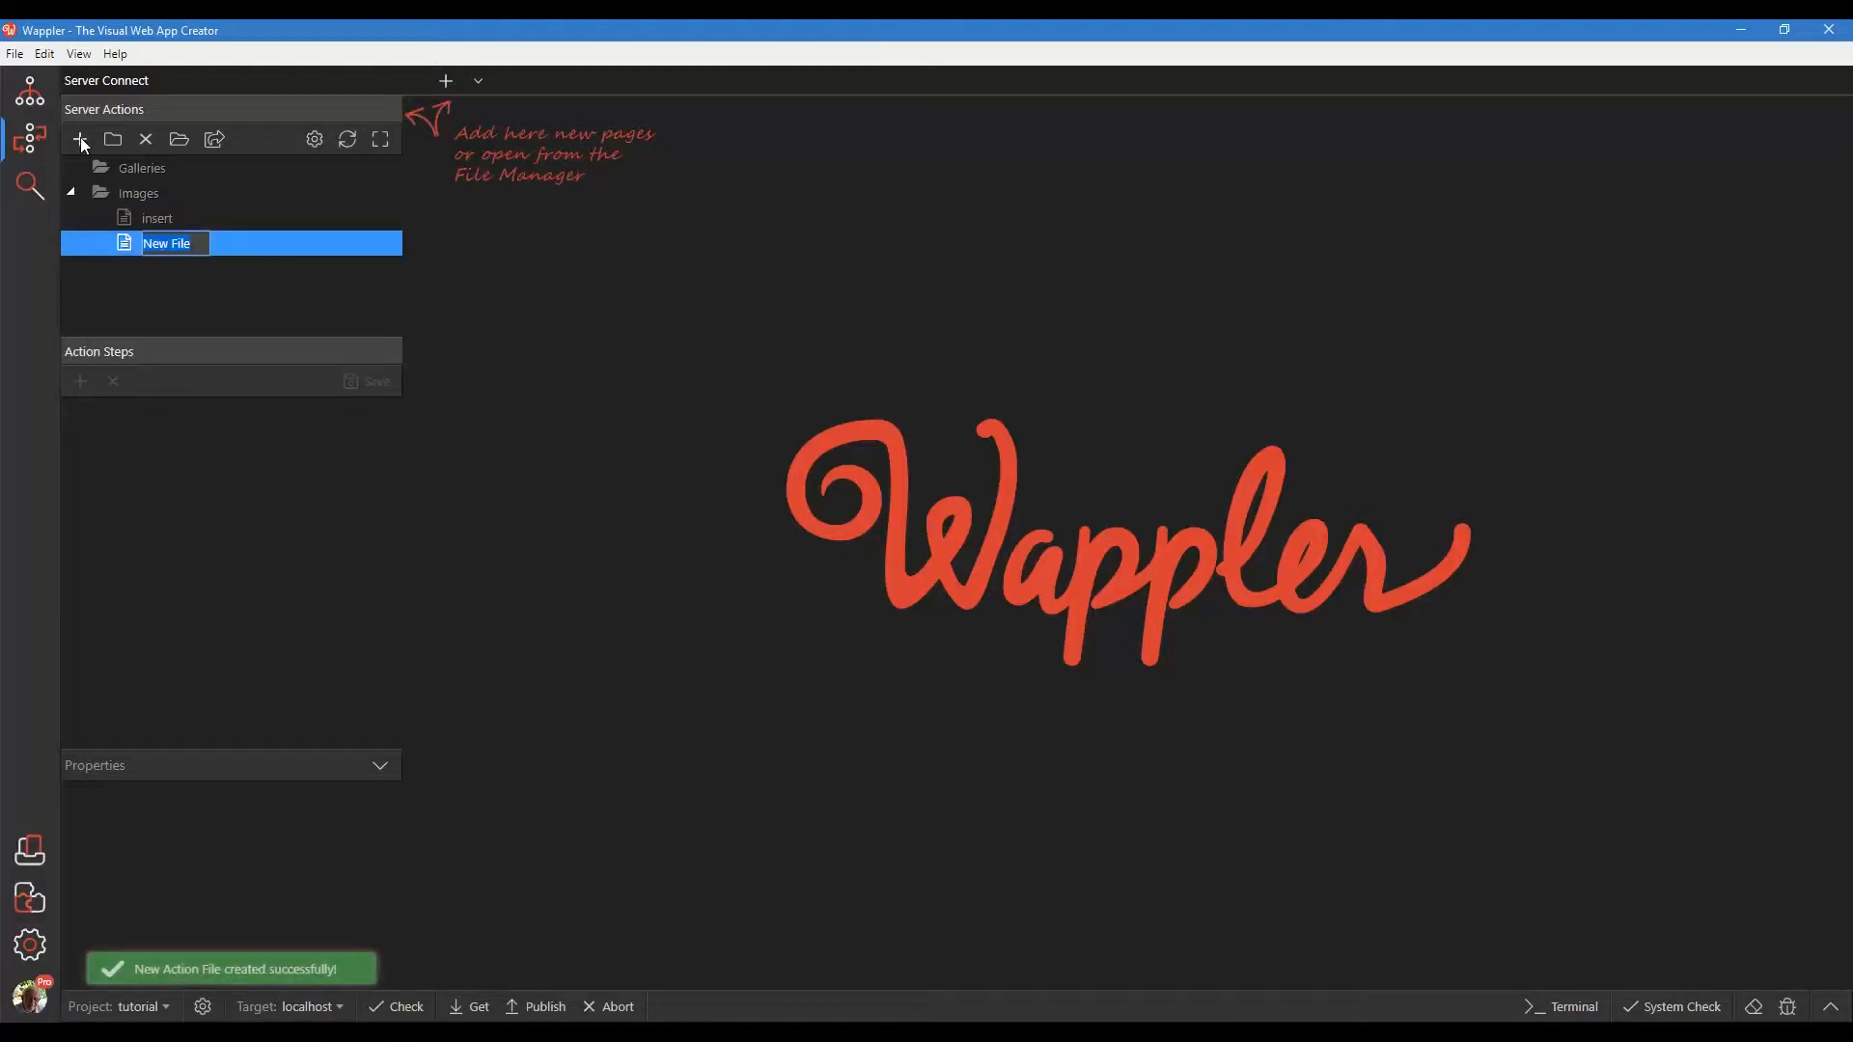
type("delete")
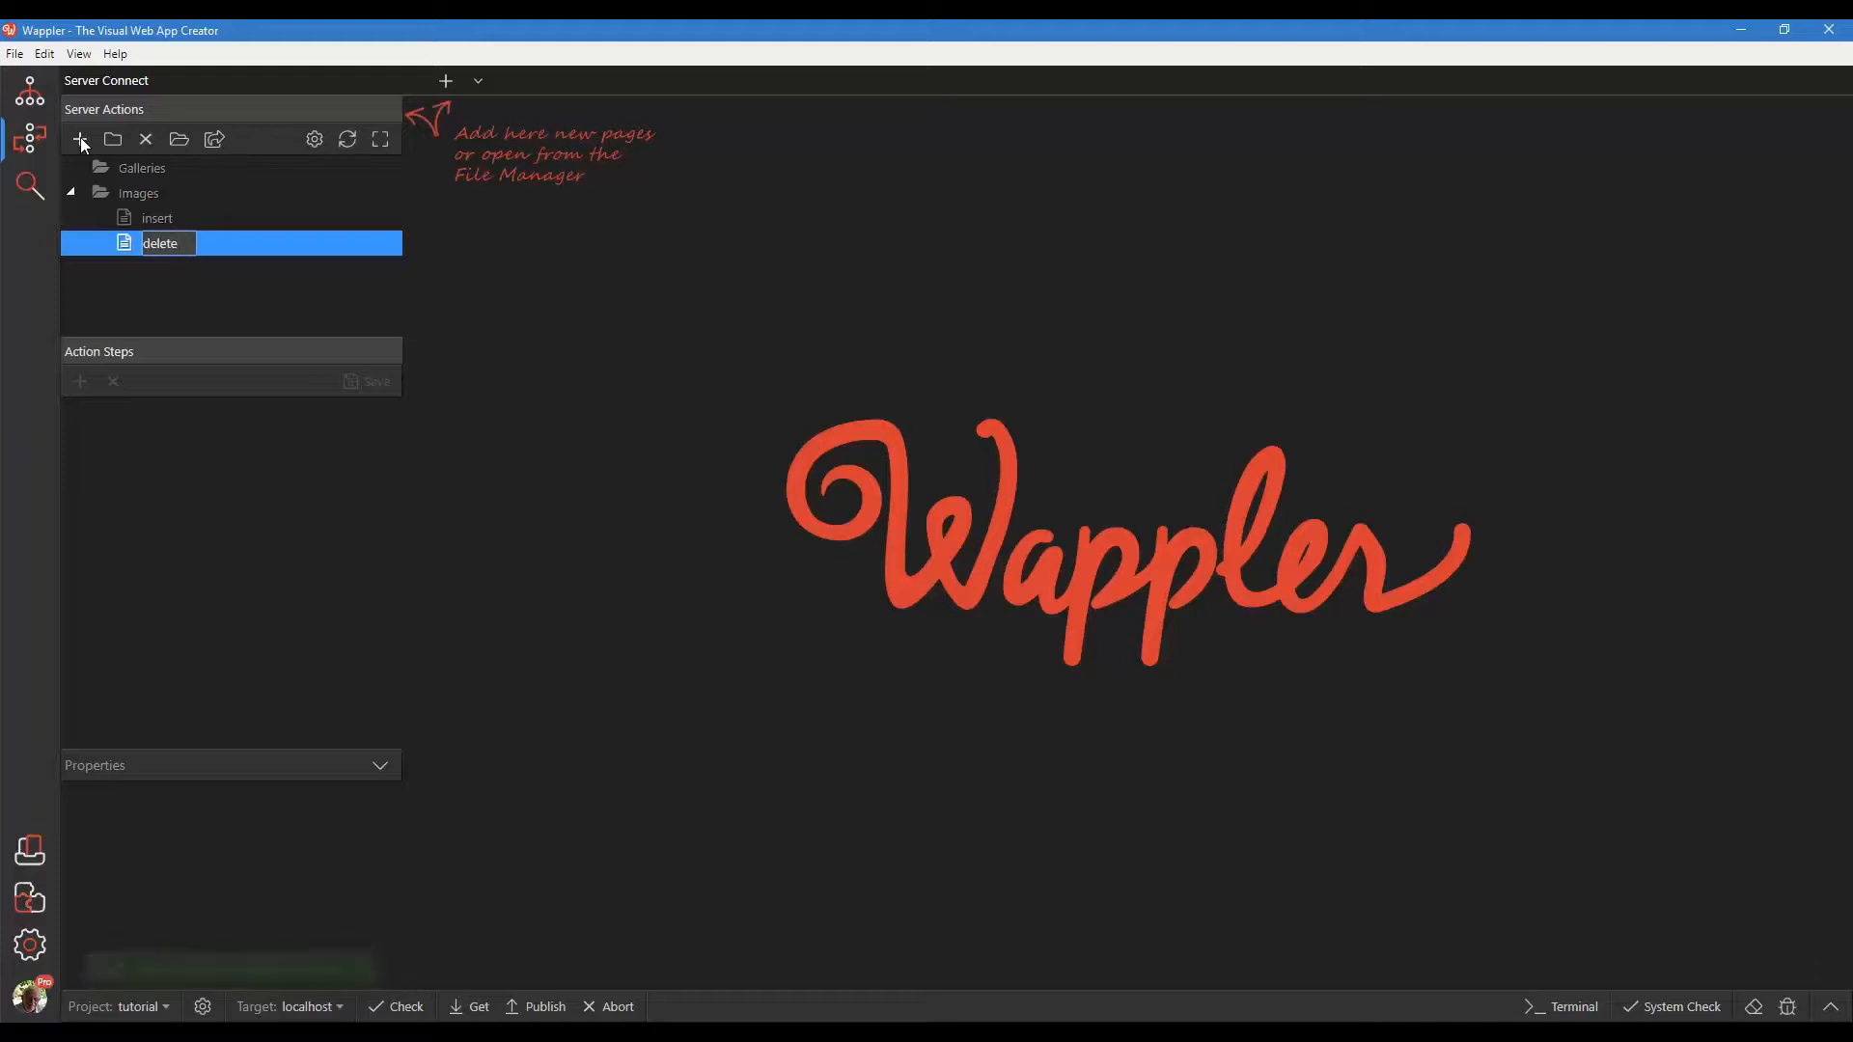
left_click(81, 139)
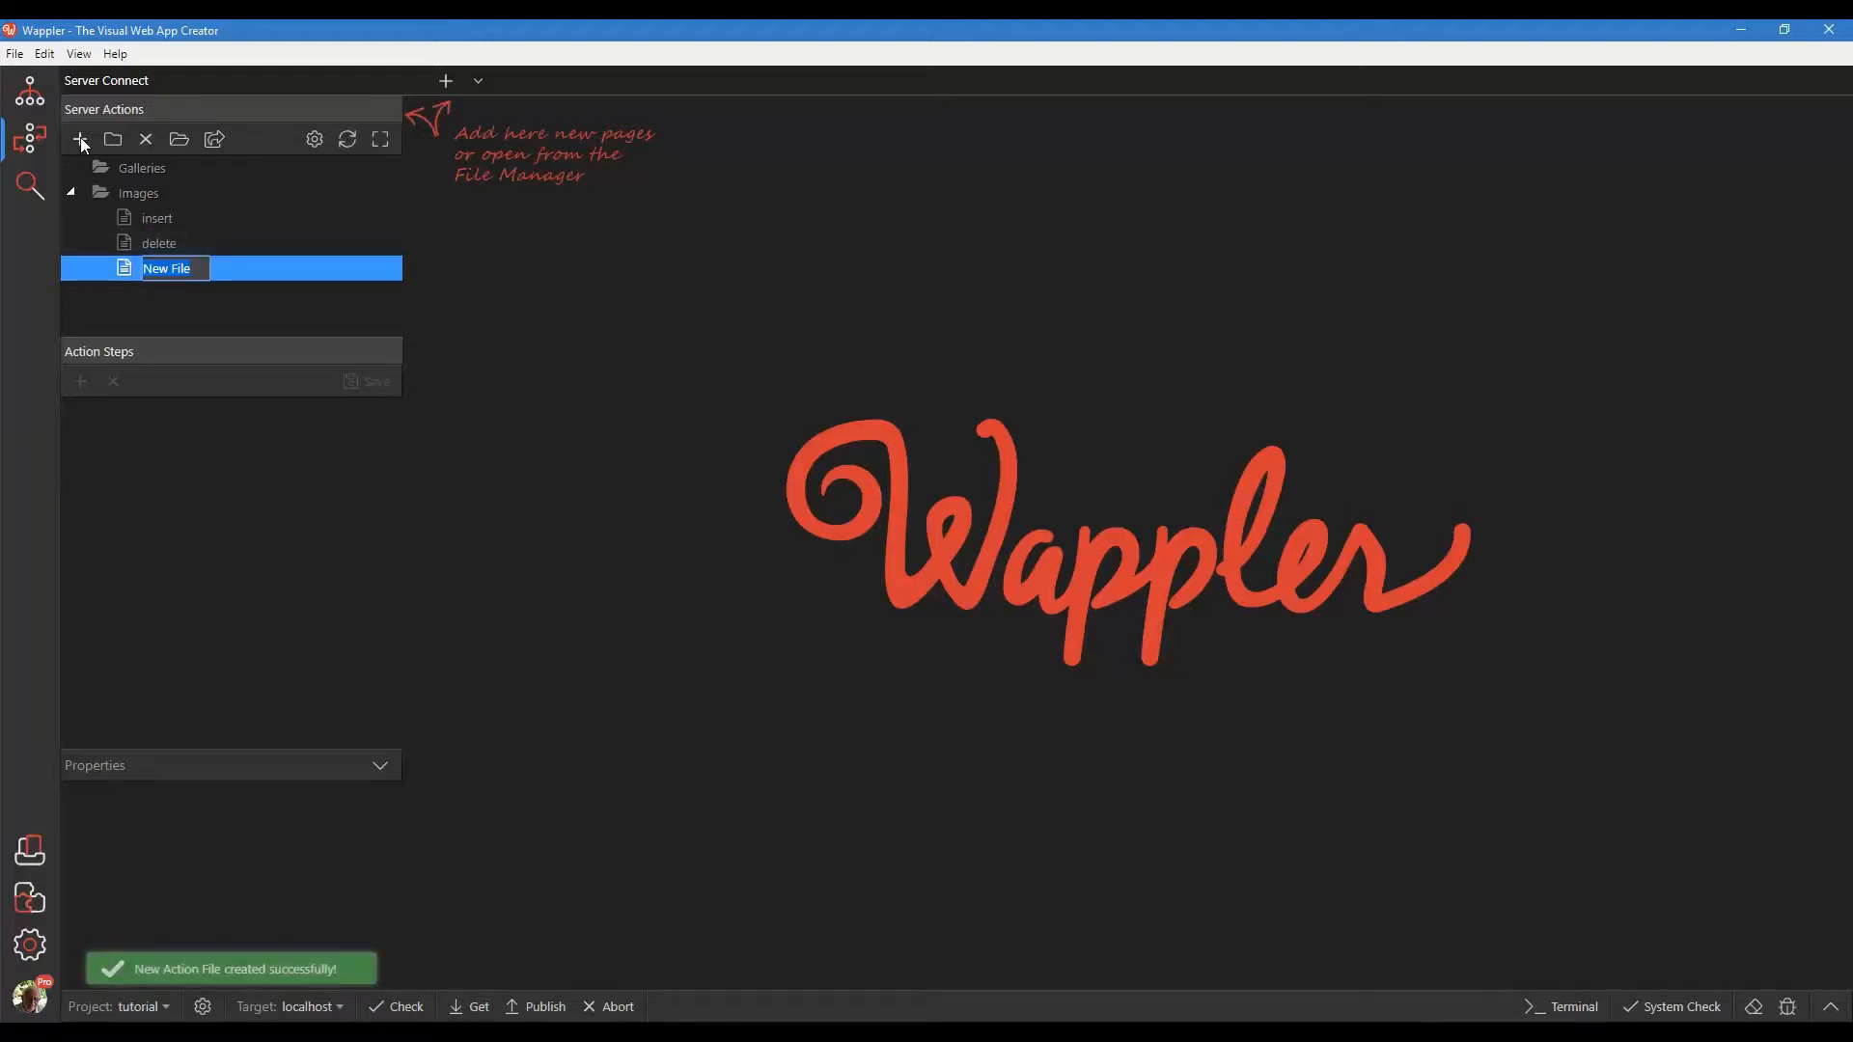
type("list")
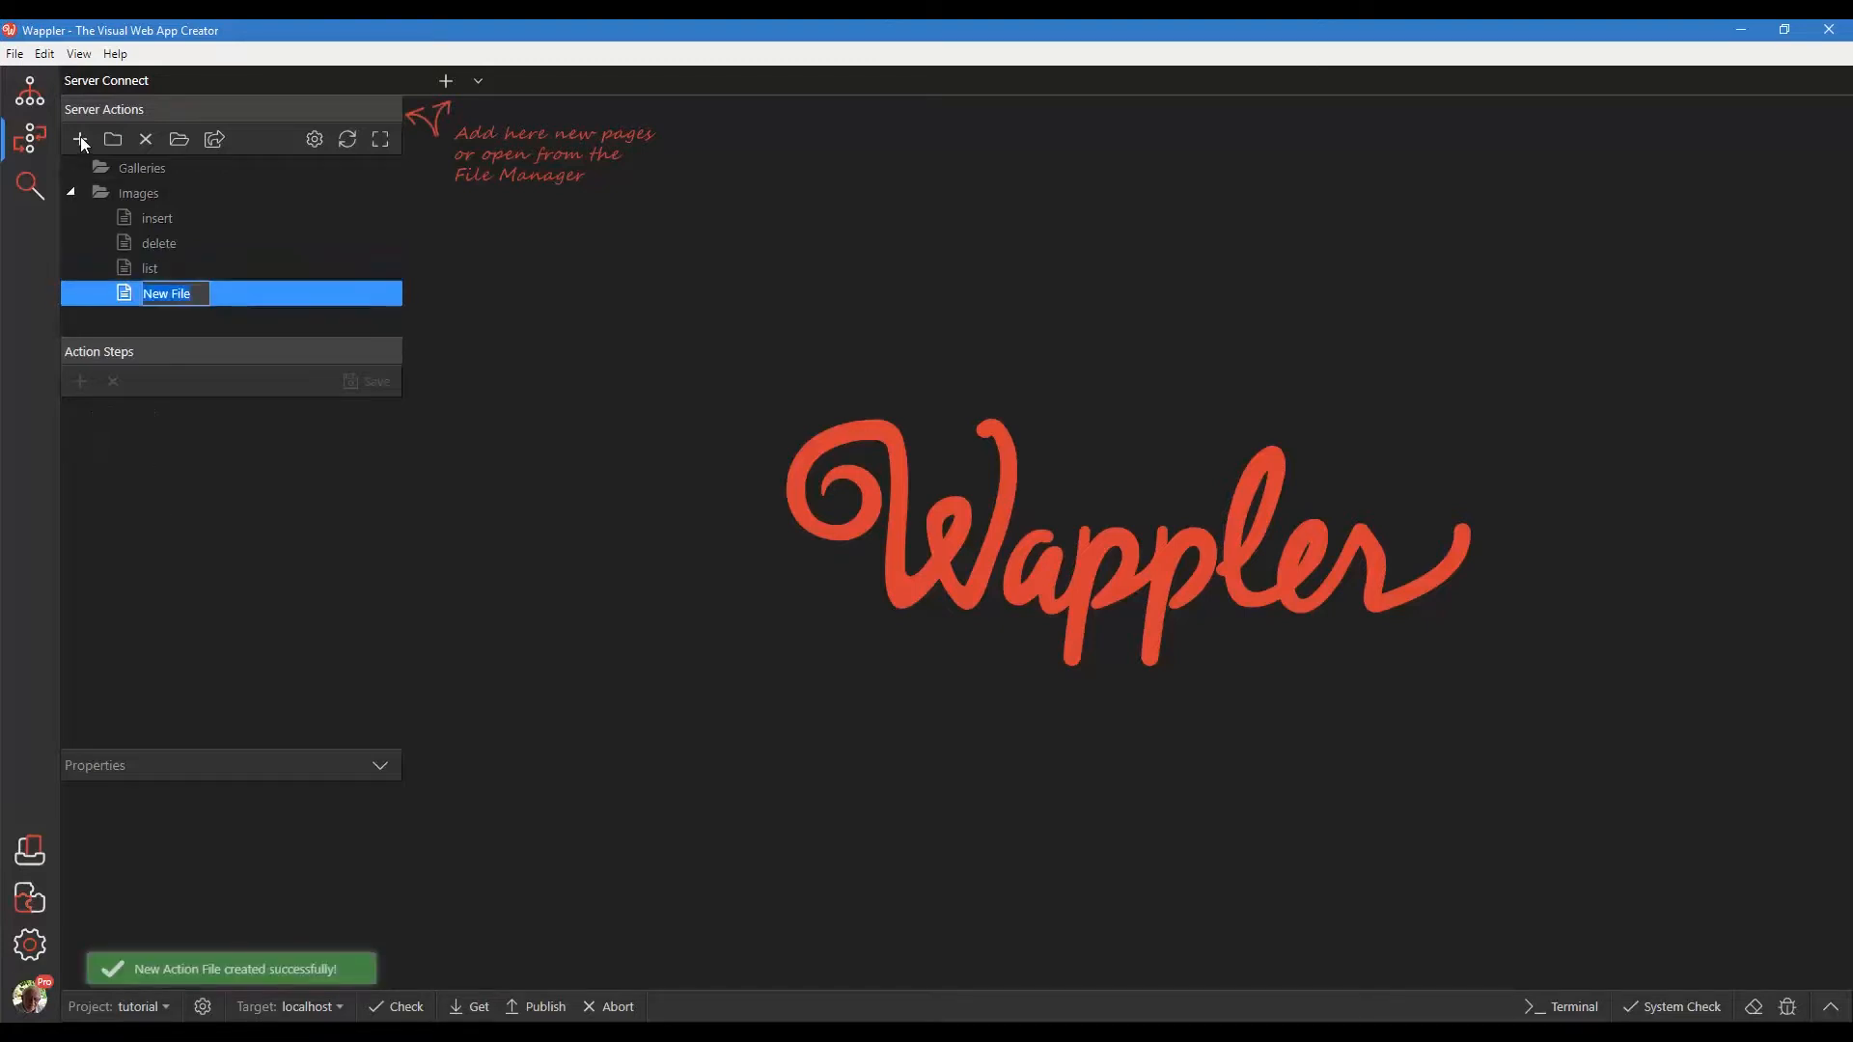
type("up")
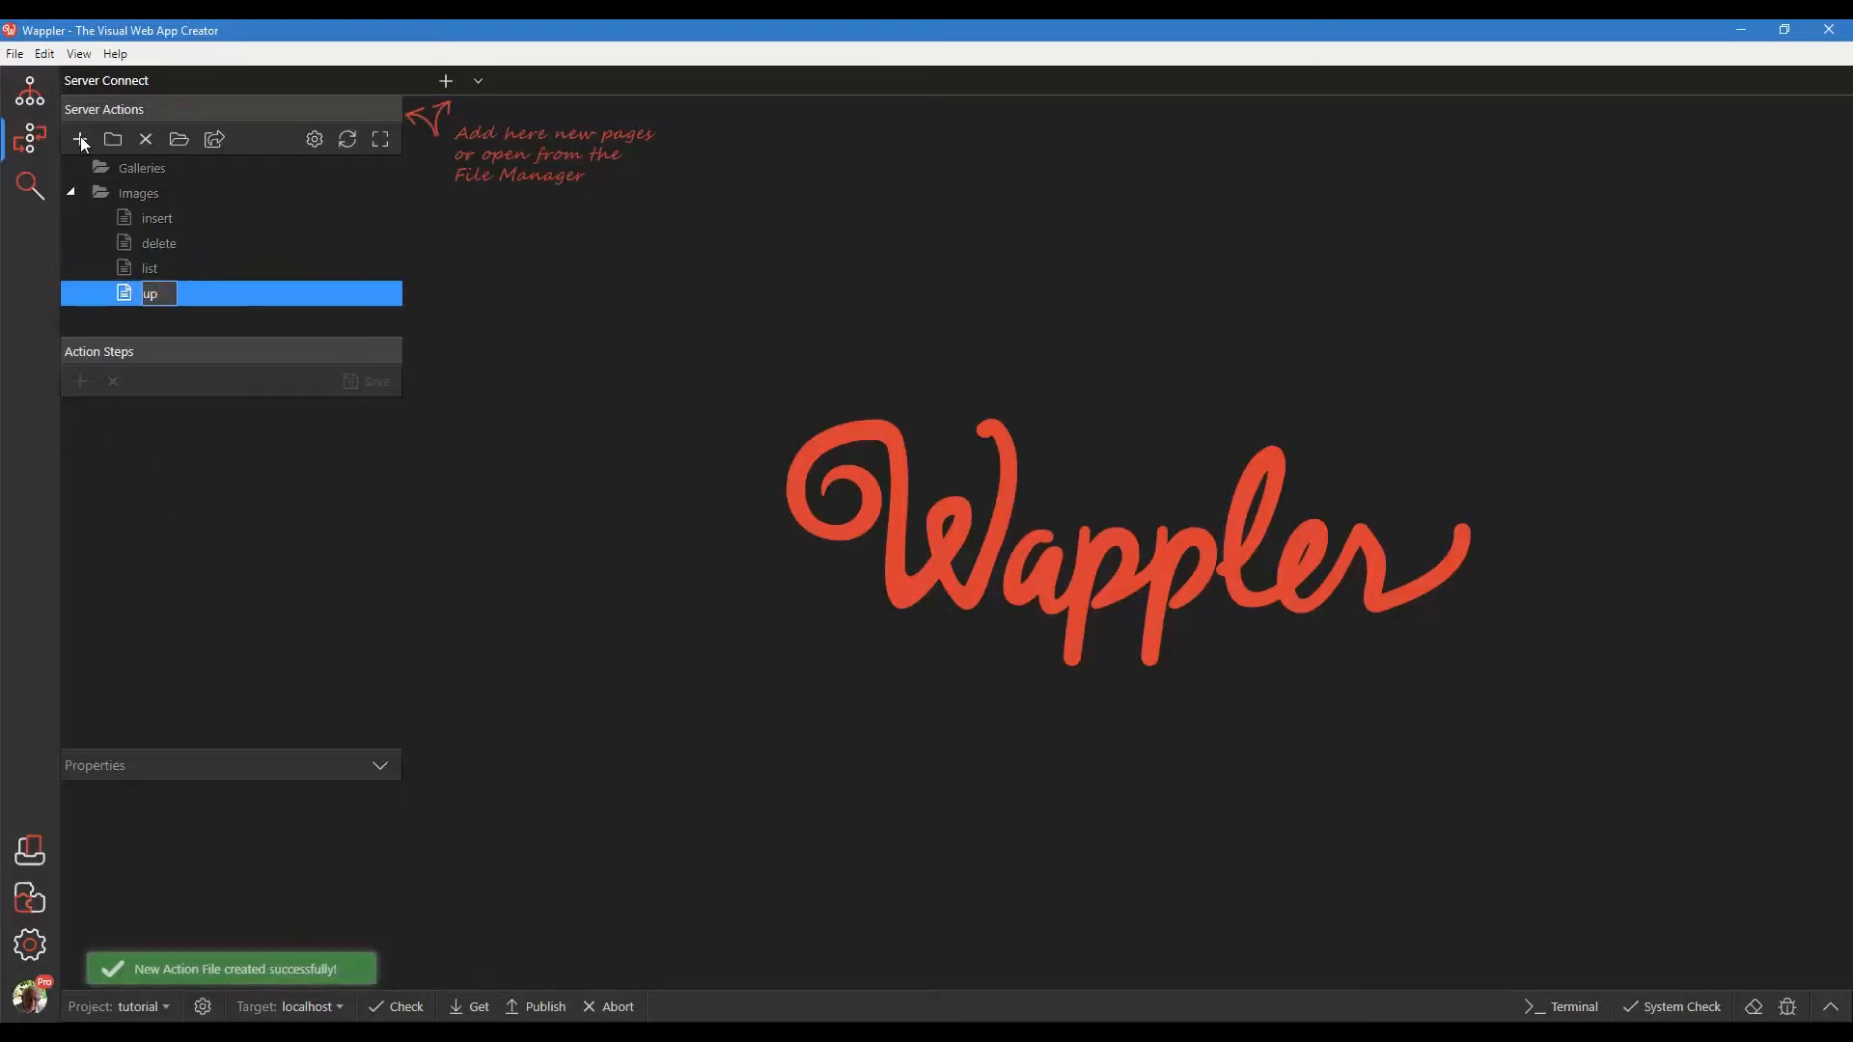
type("so")
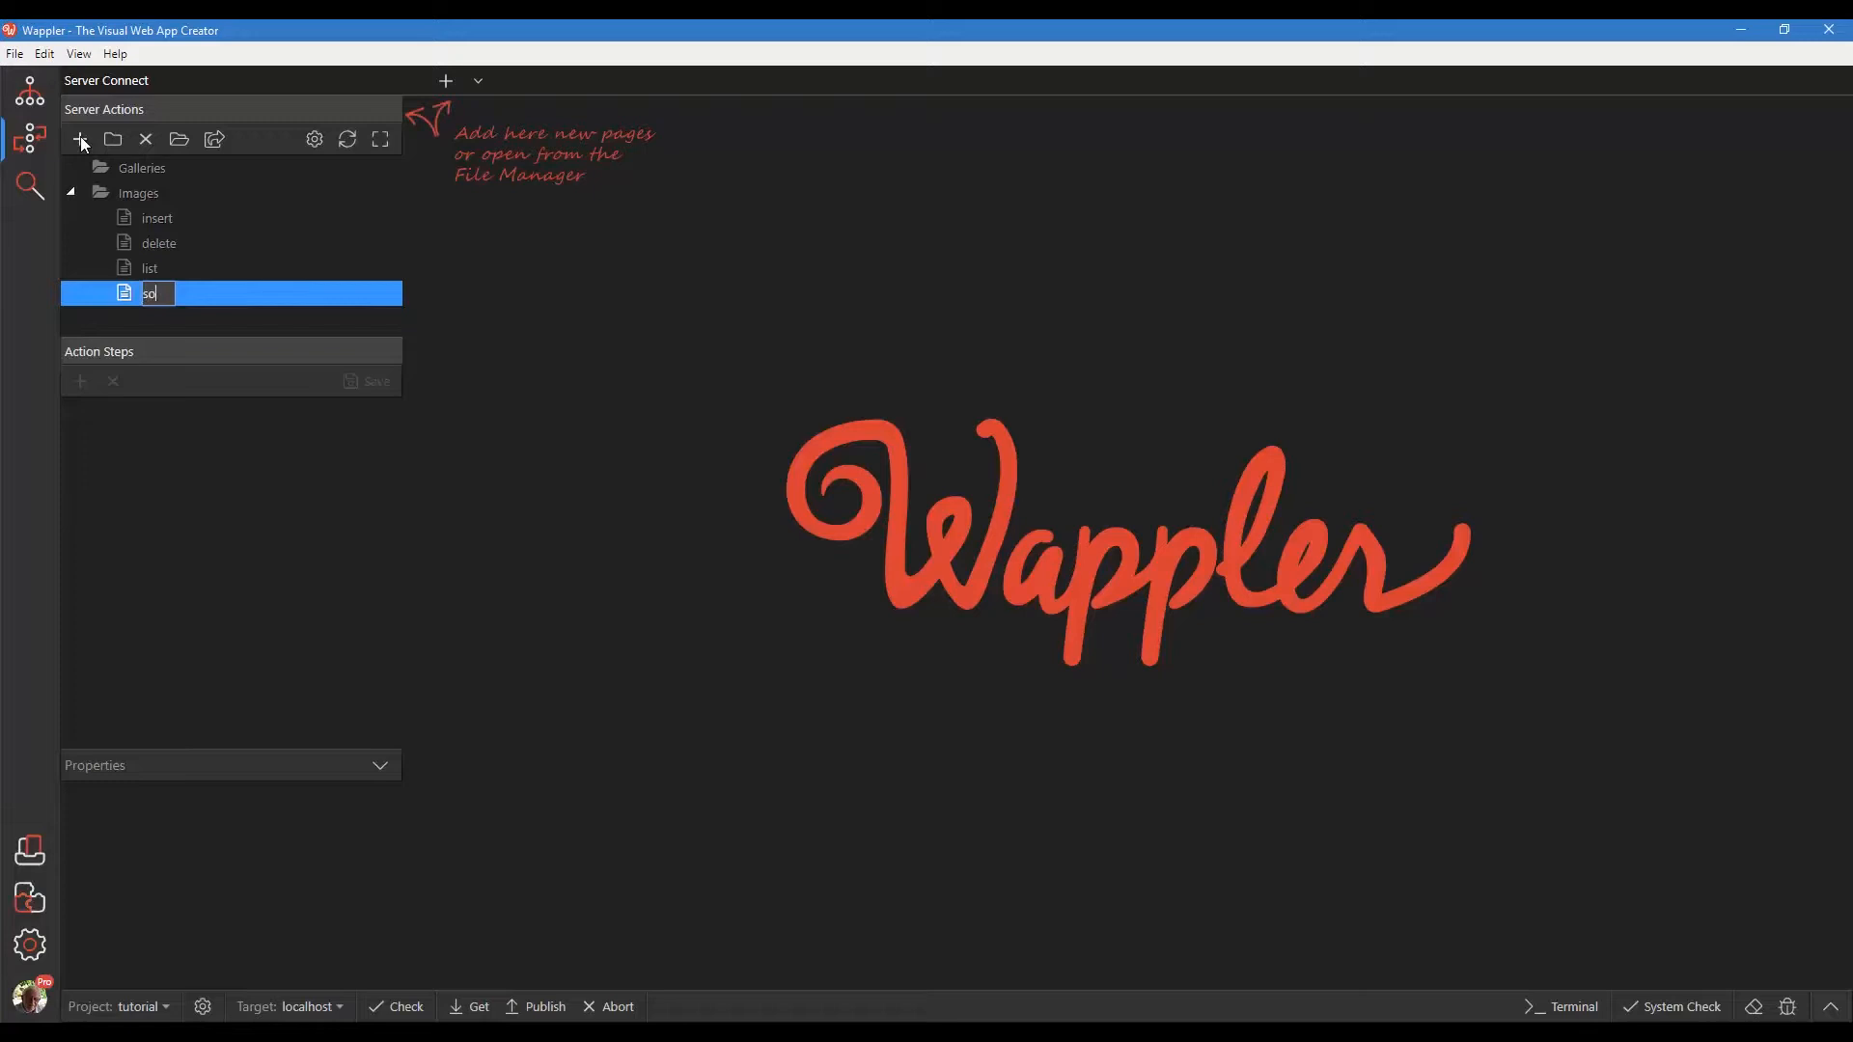
type("rt")
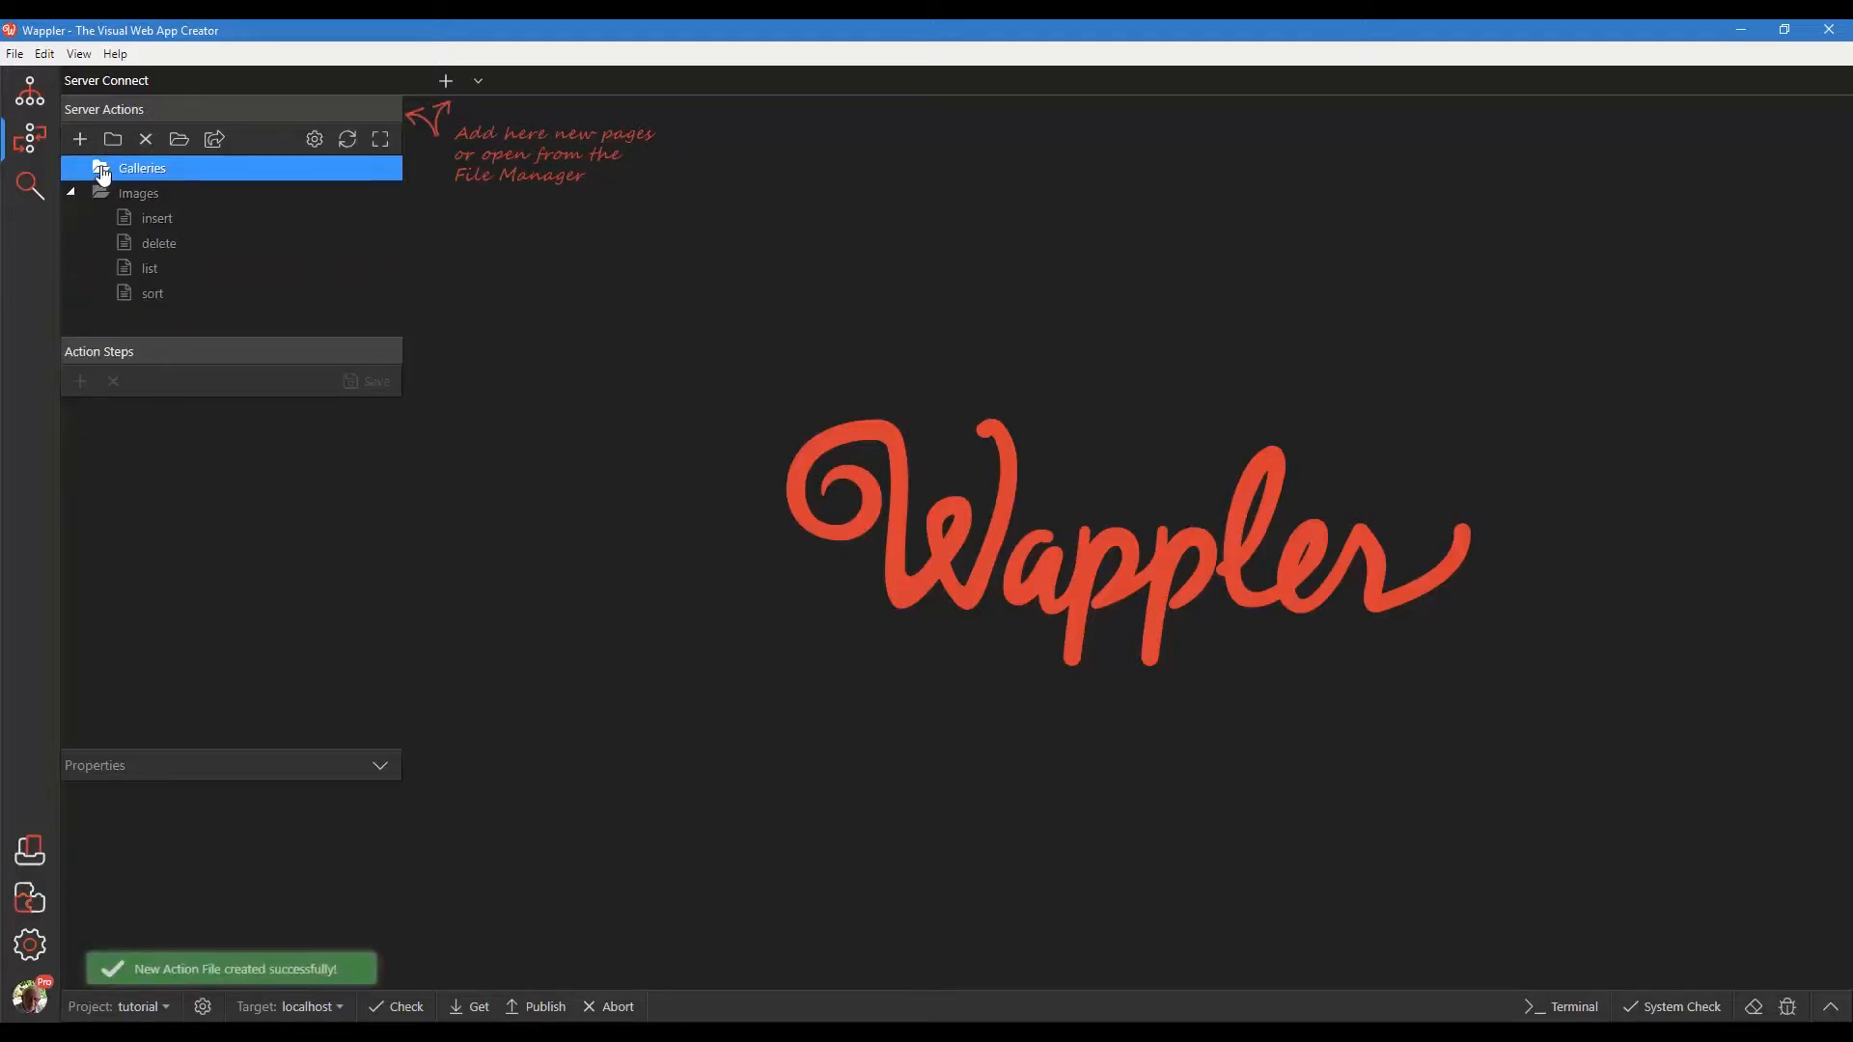
Step: Add insert, delete, list and update action files inside the Galleries folder
left_click(79, 139)
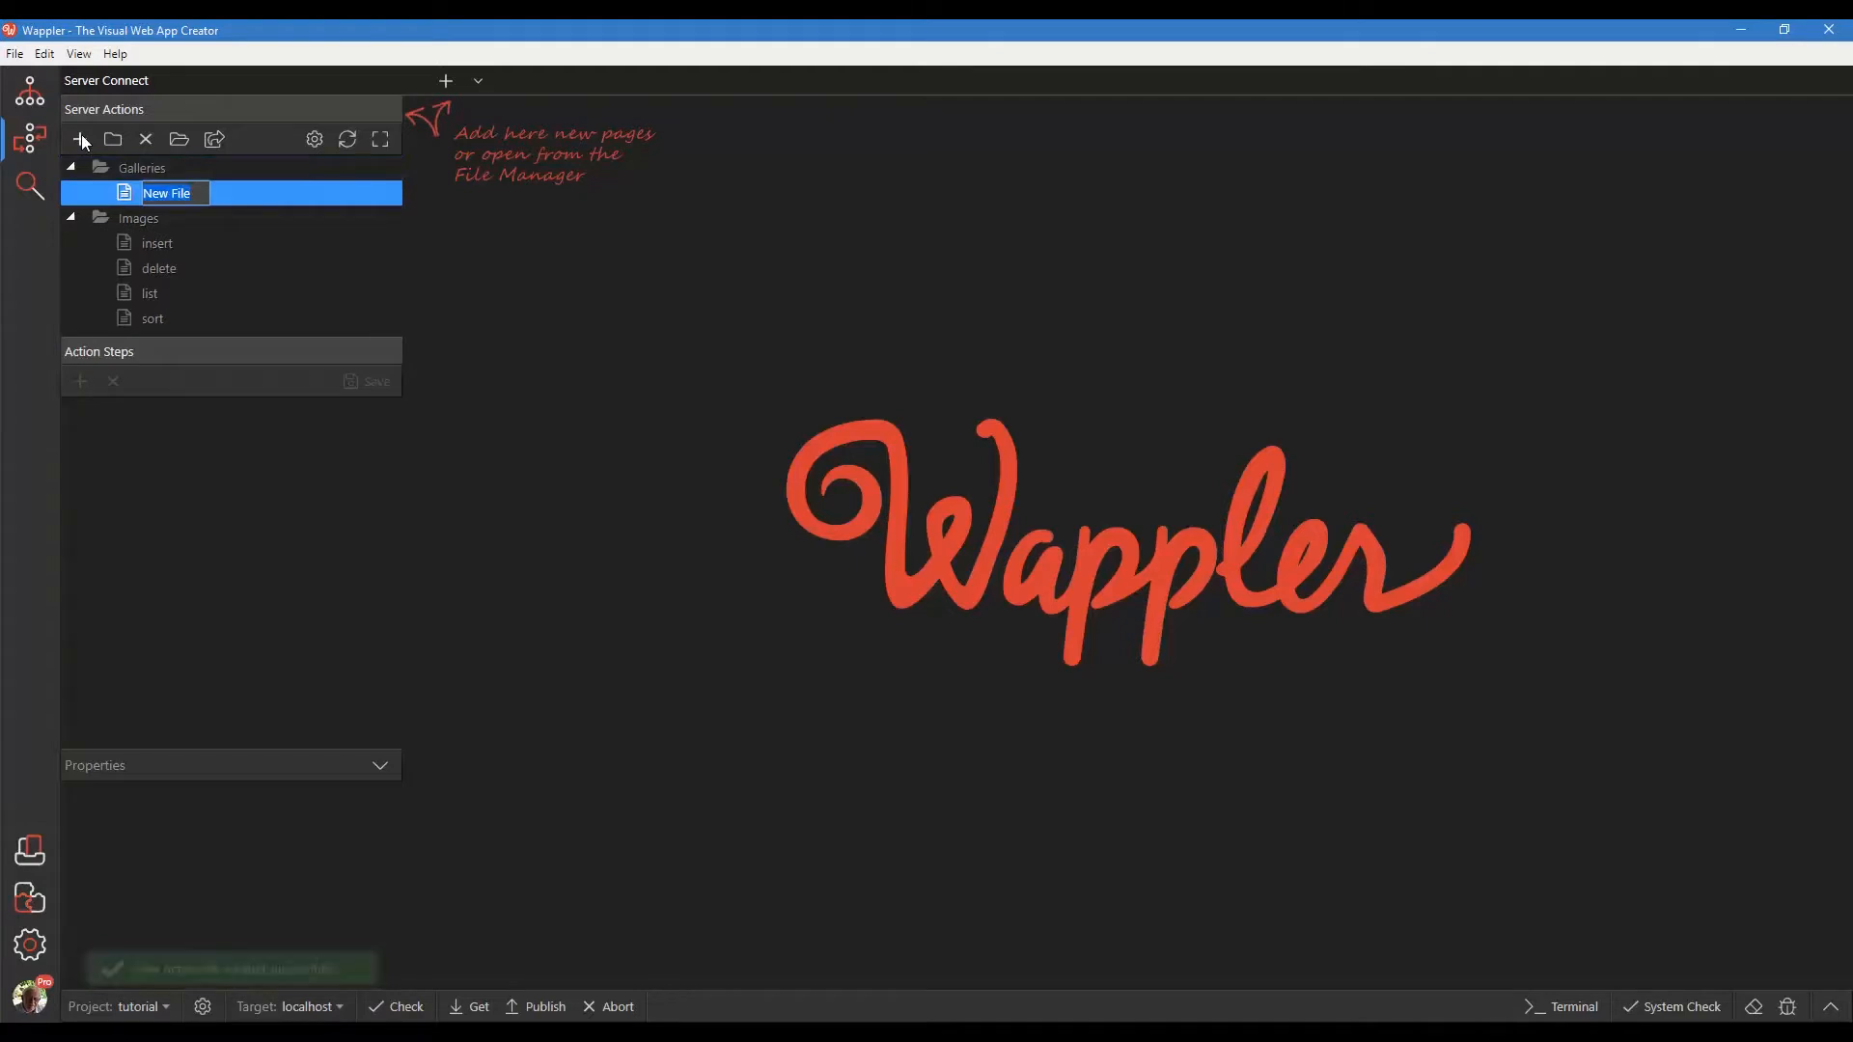
type("insert")
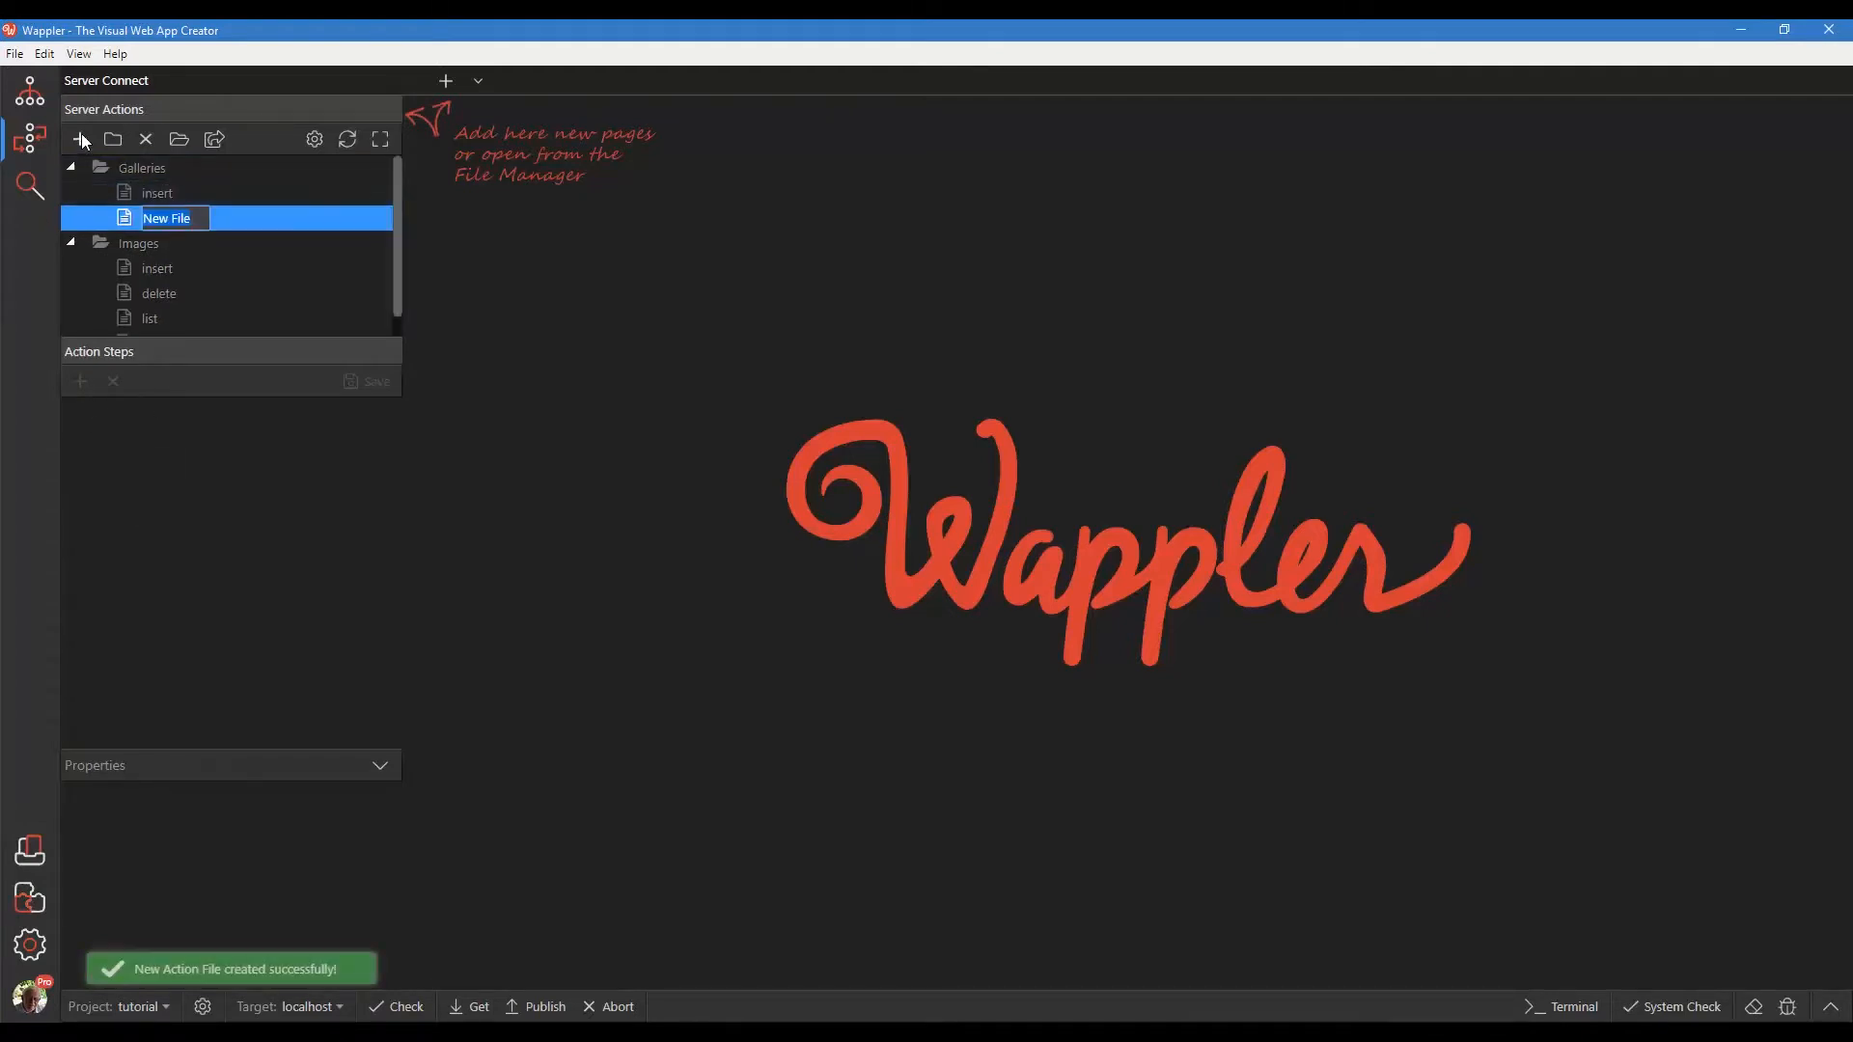
type("delete")
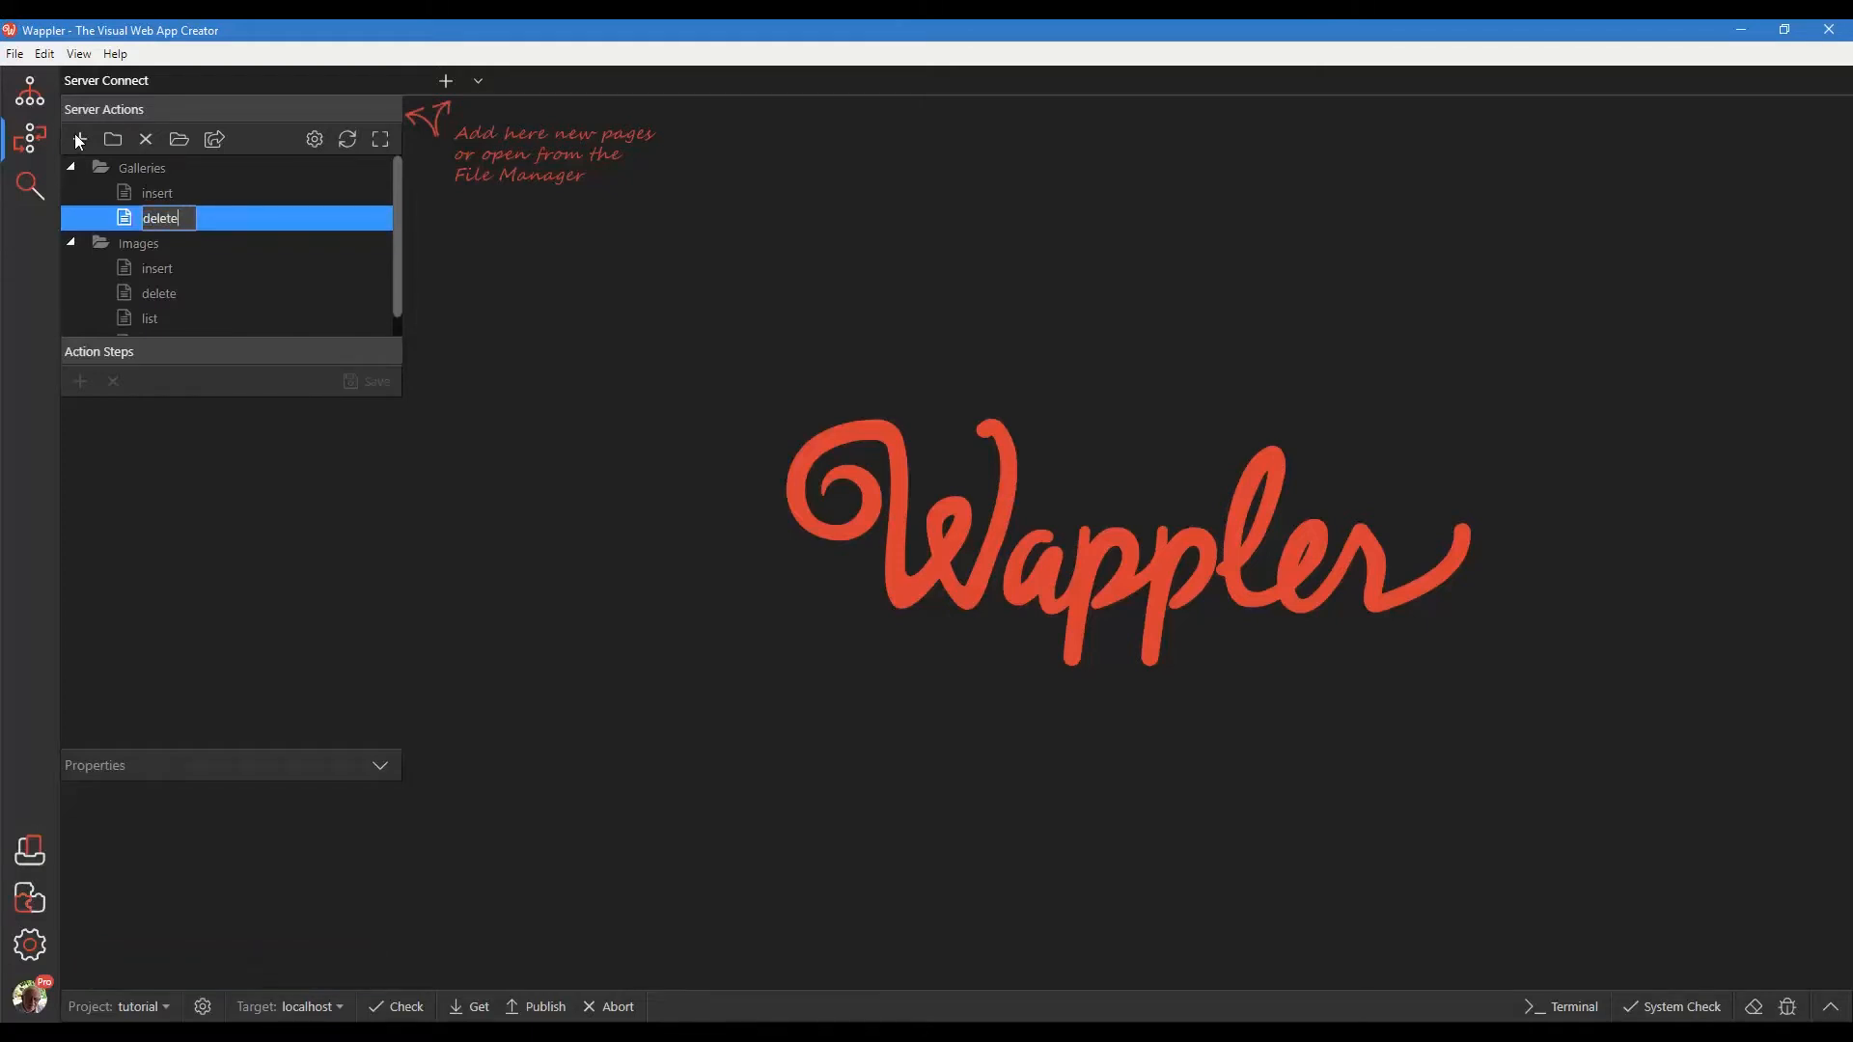
left_click(80, 141)
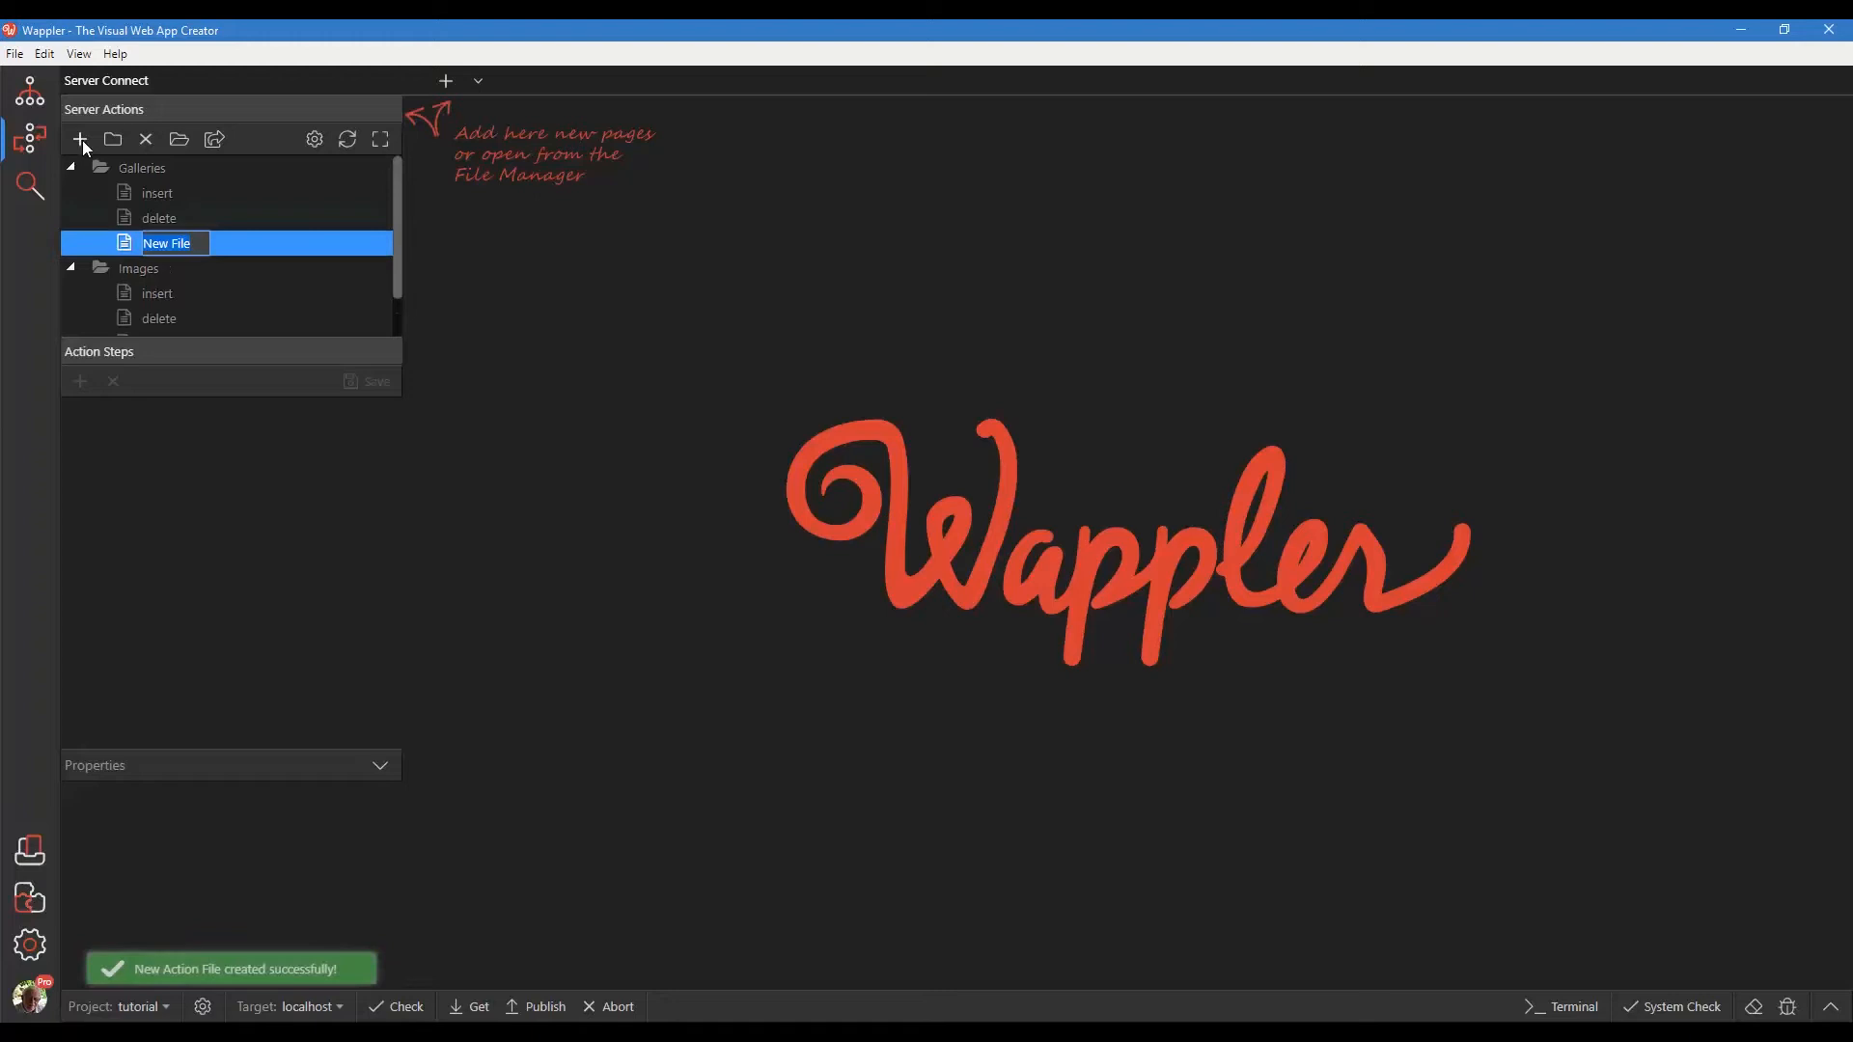
type("list")
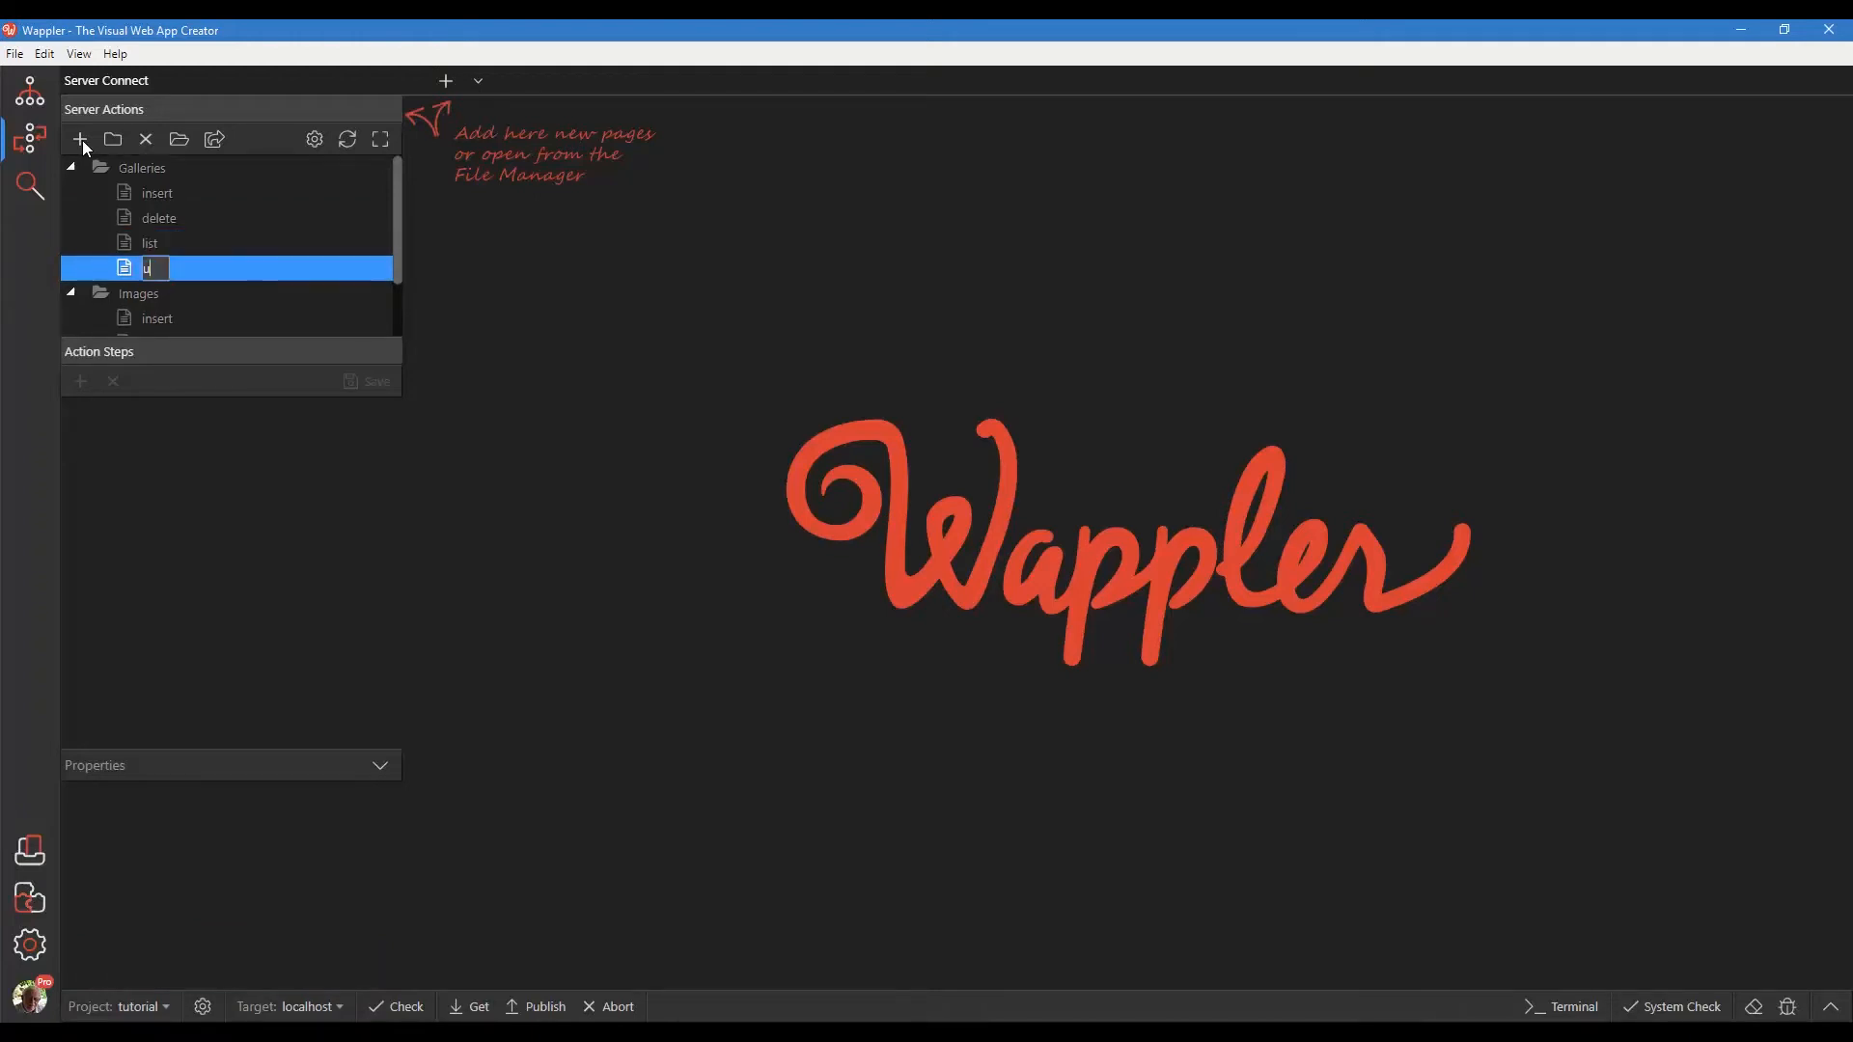
type("update")
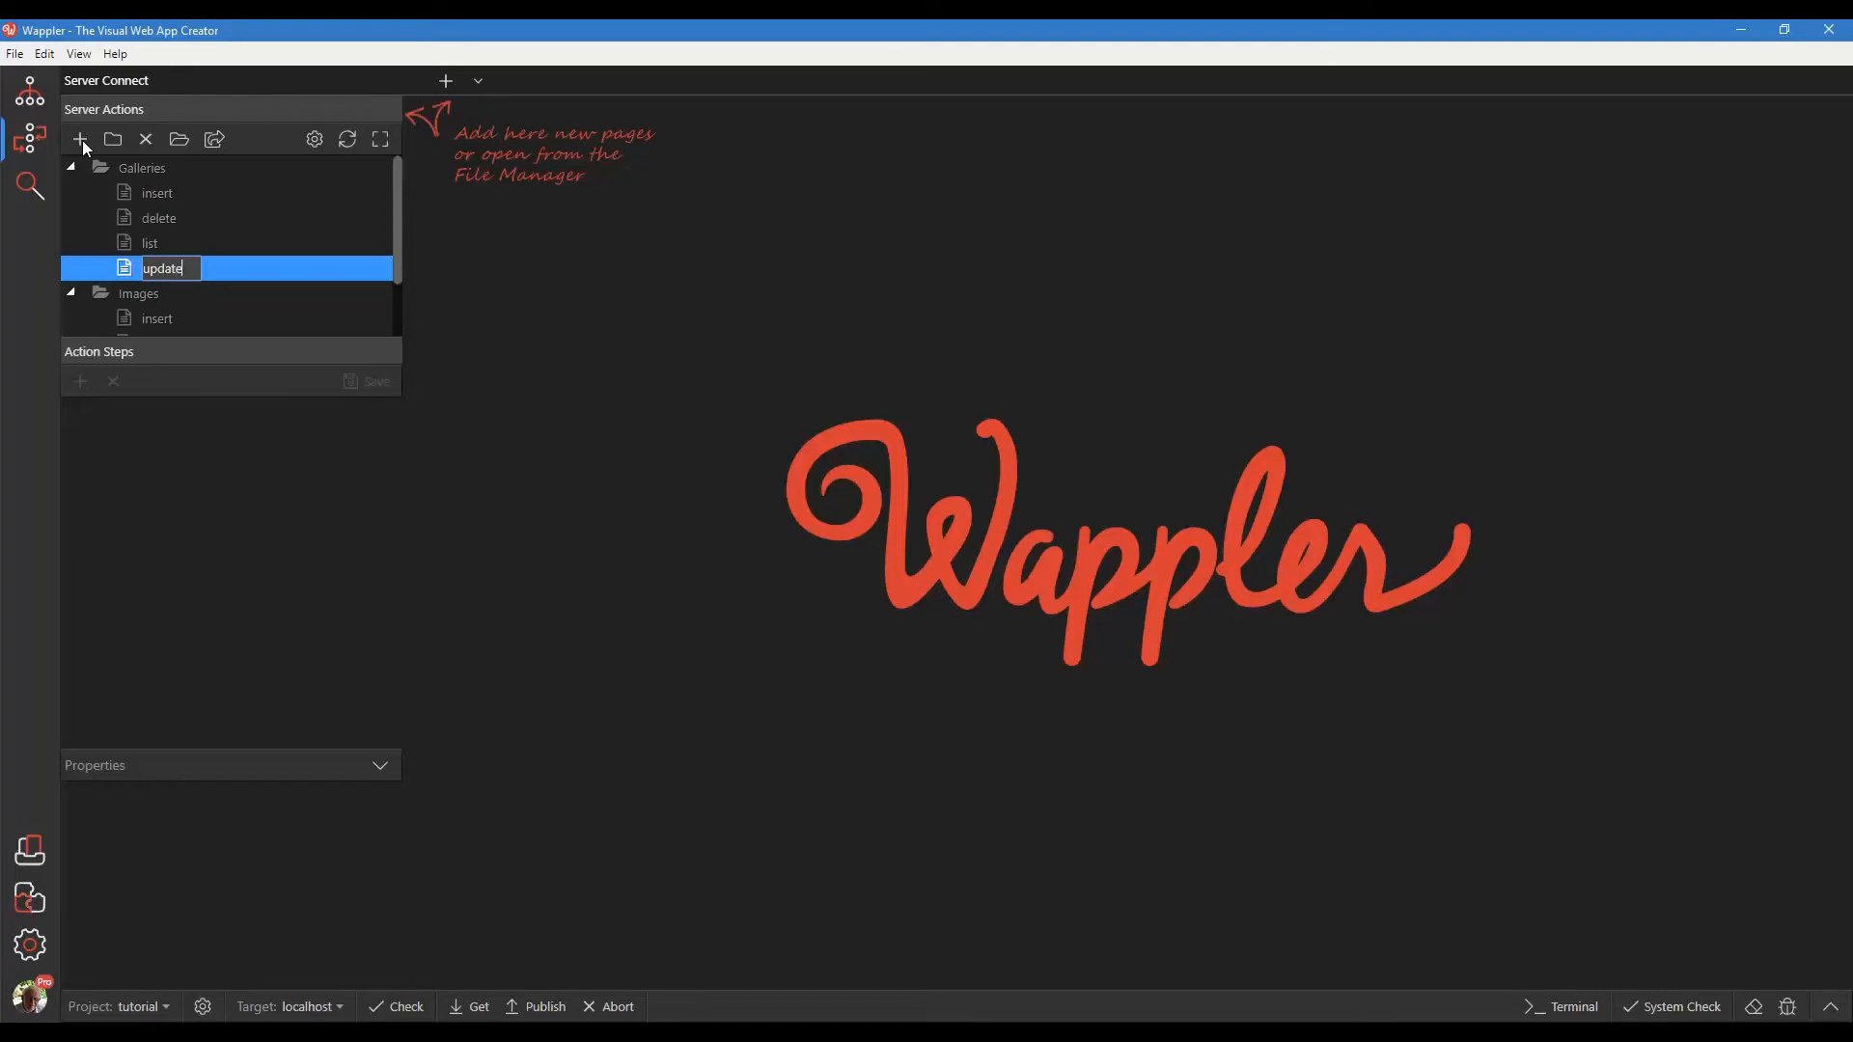